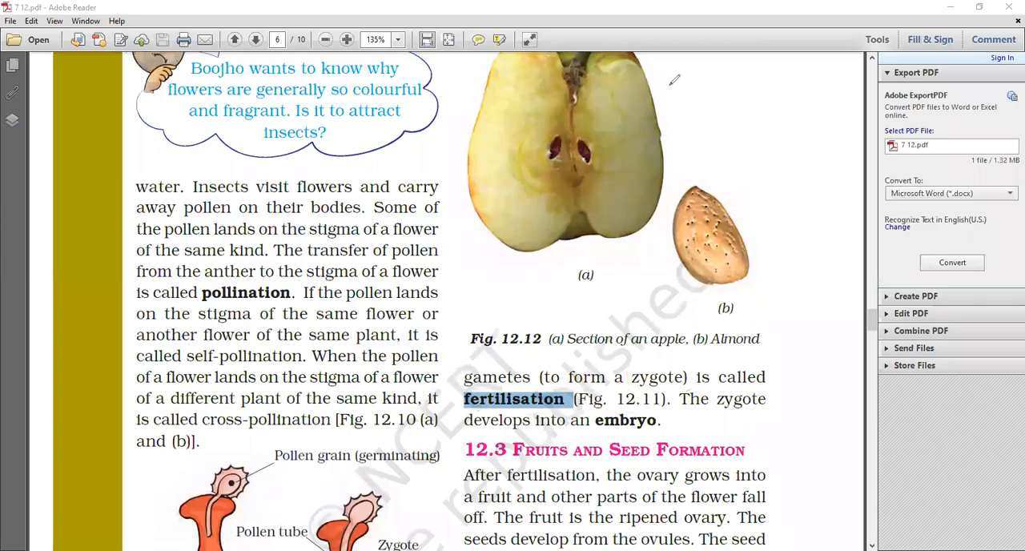
mouse_move(466, 177)
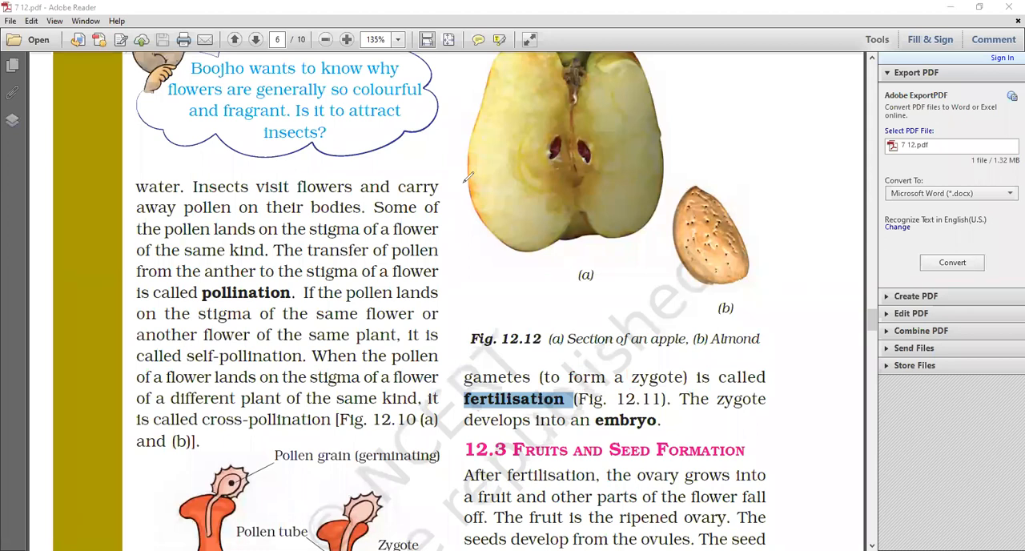
mouse_move(409, 71)
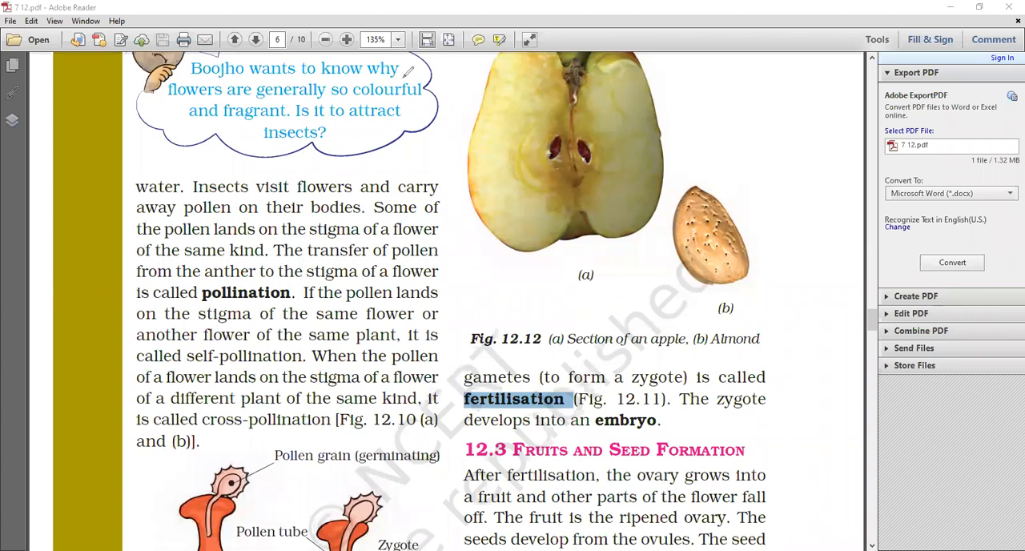
mouse_move(473, 296)
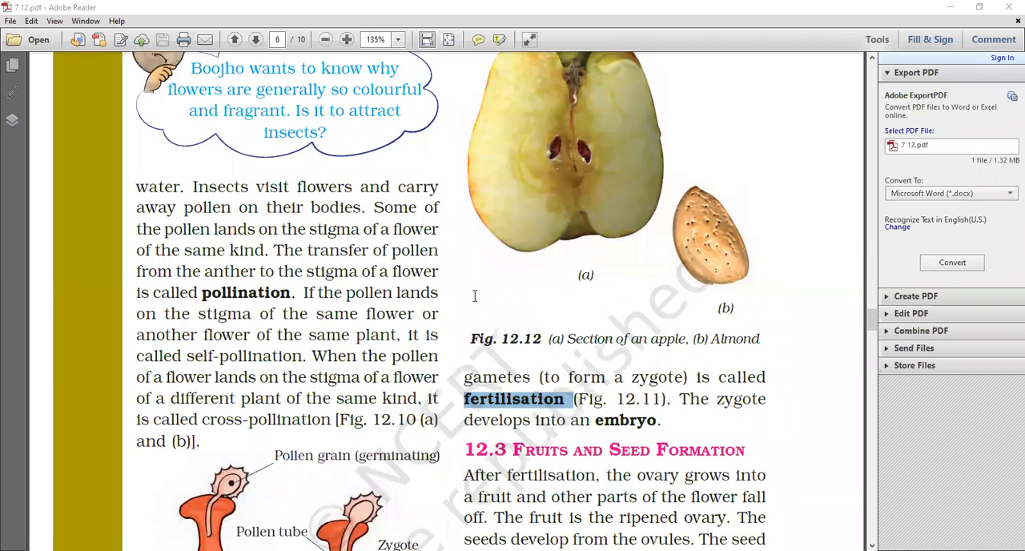
Scroll page 6 down to the fertilisation figure and sections 12.3 and 12.4
scroll("down", 3)
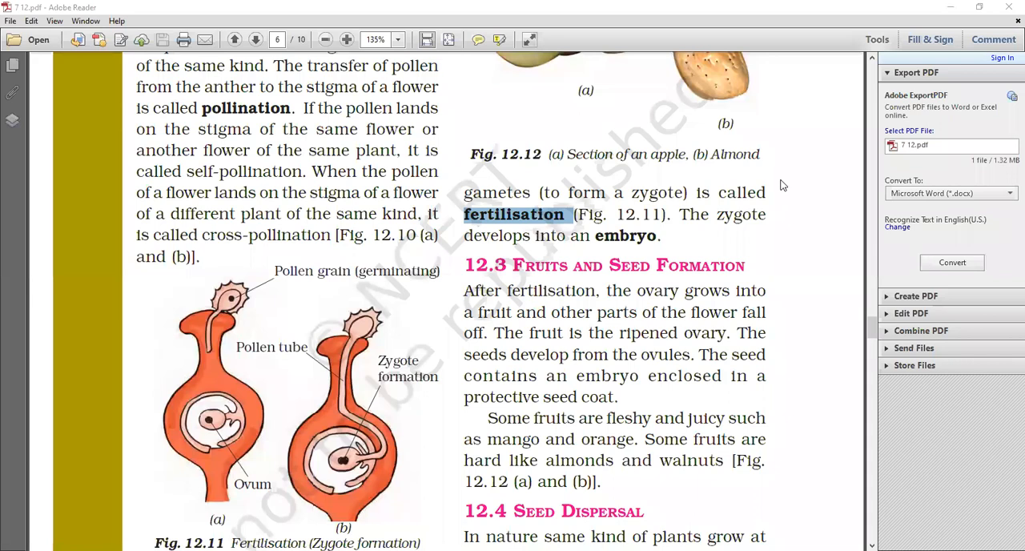
scroll("down", 3)
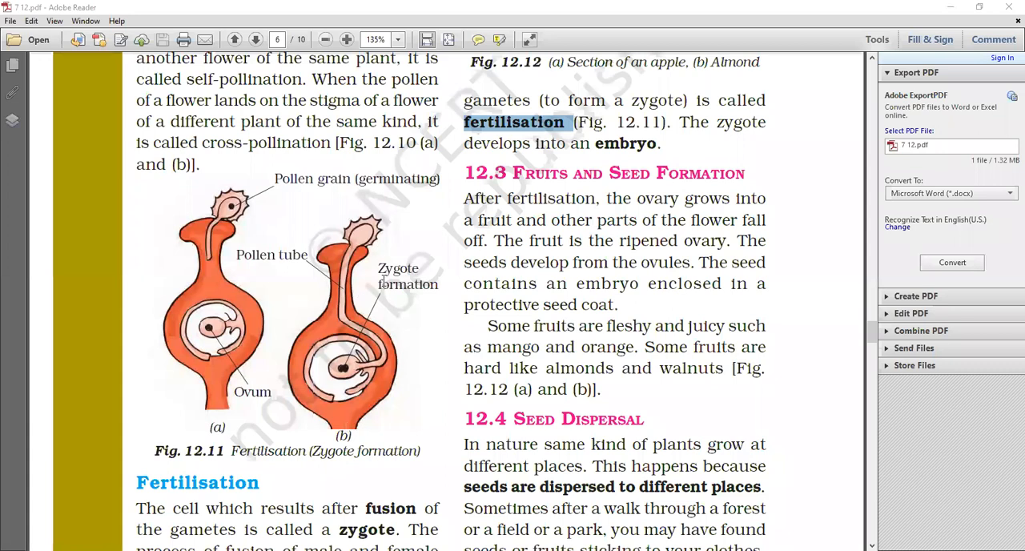
mouse_move(320, 242)
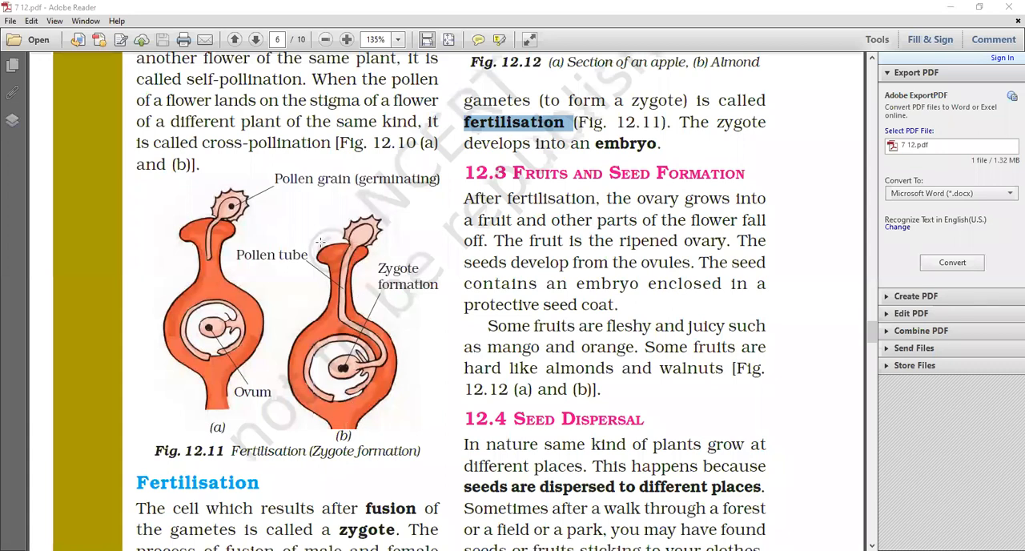
mouse_move(352, 368)
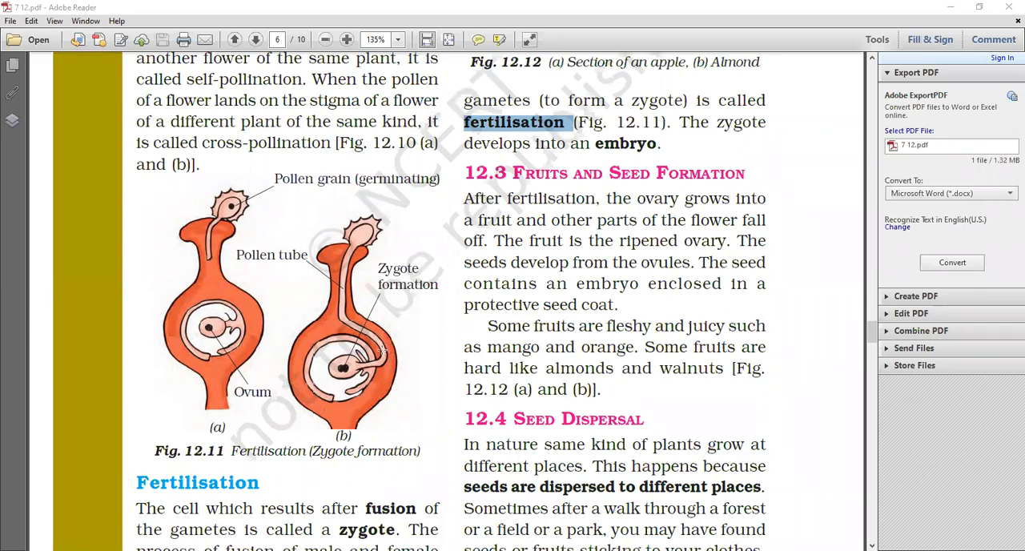
mouse_move(280, 354)
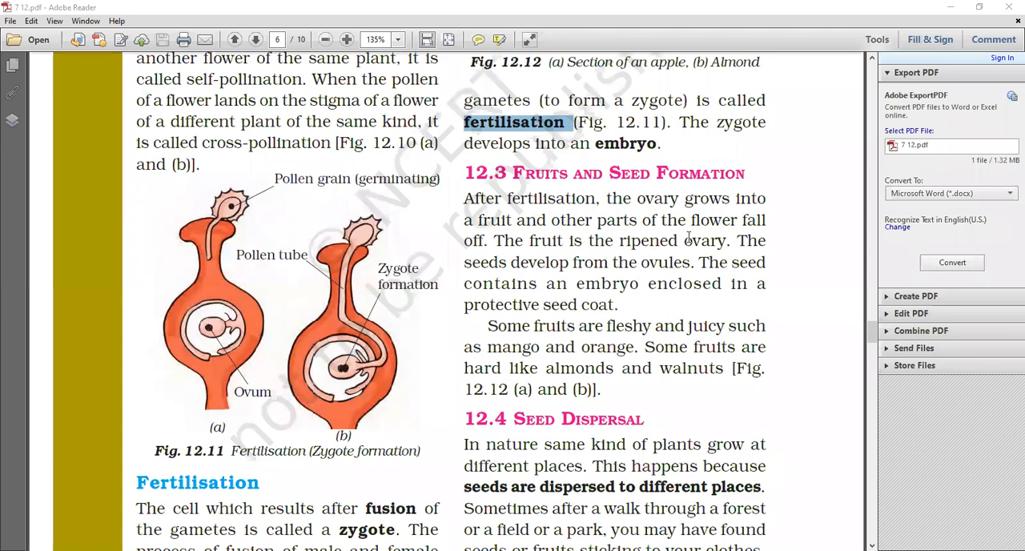
mouse_move(270, 360)
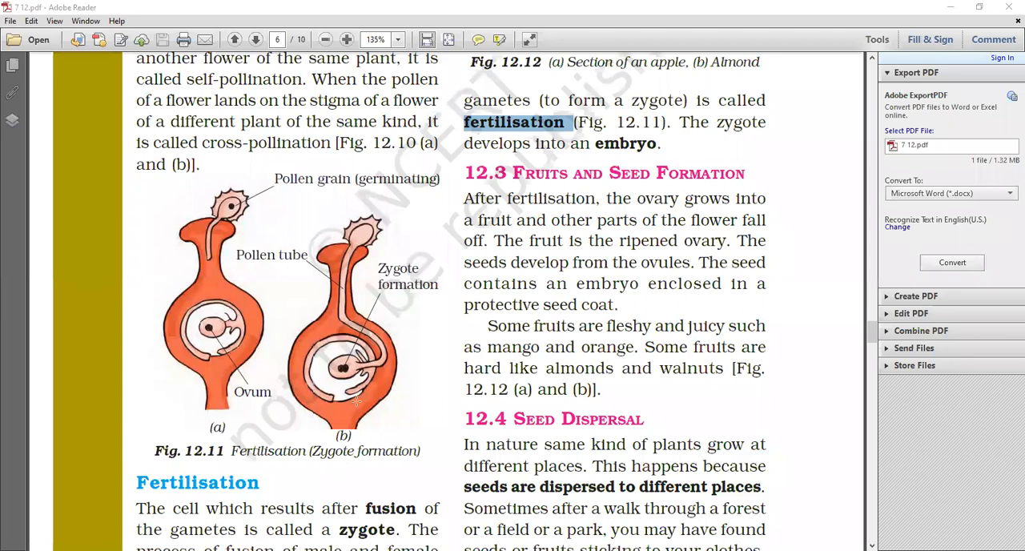
mouse_move(356, 401)
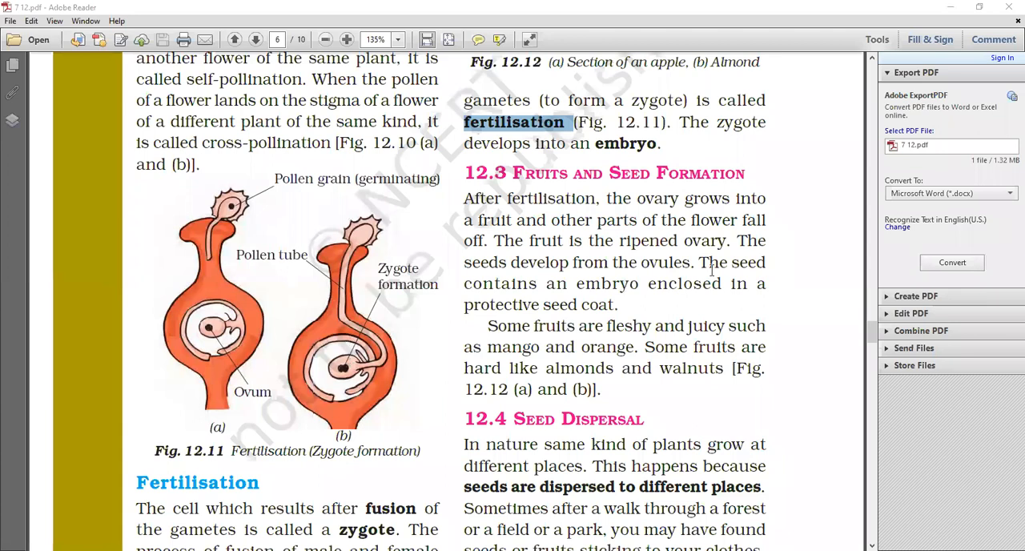
mouse_move(521, 269)
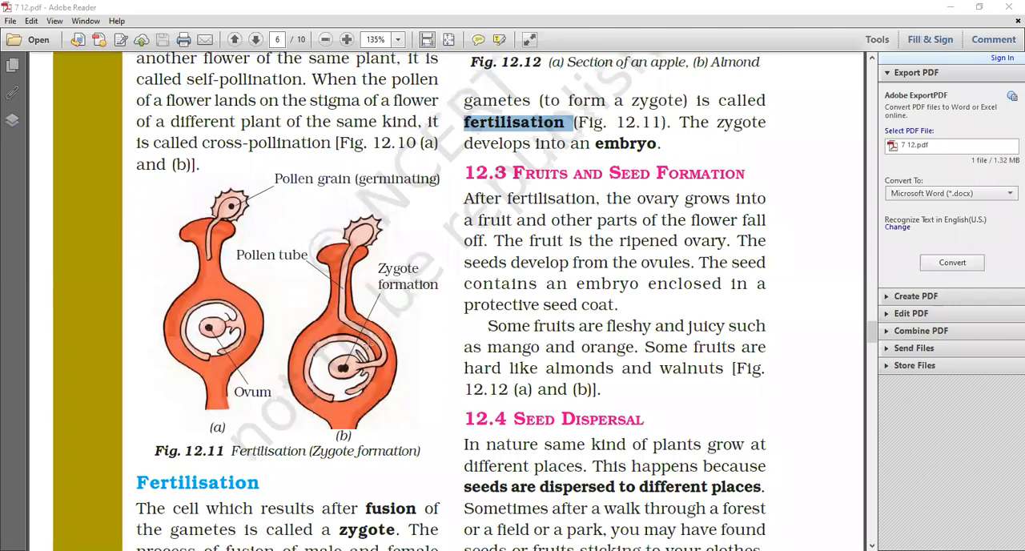
mouse_move(373, 396)
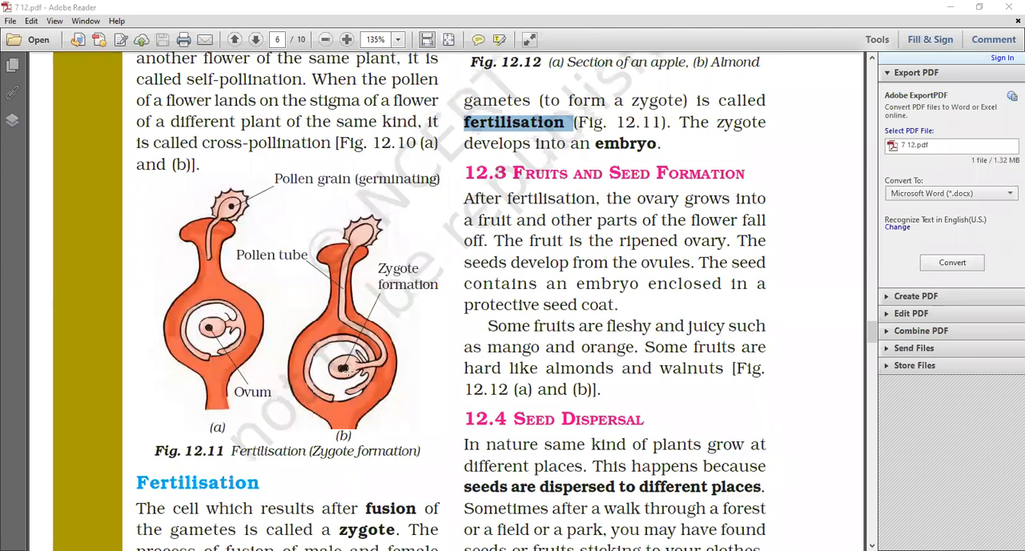
mouse_move(688, 266)
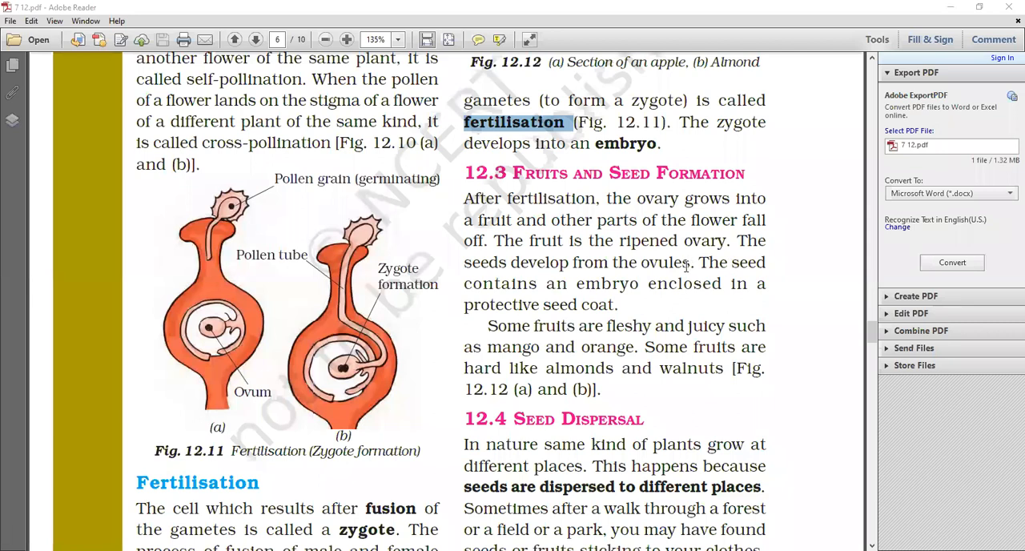
mouse_move(308, 358)
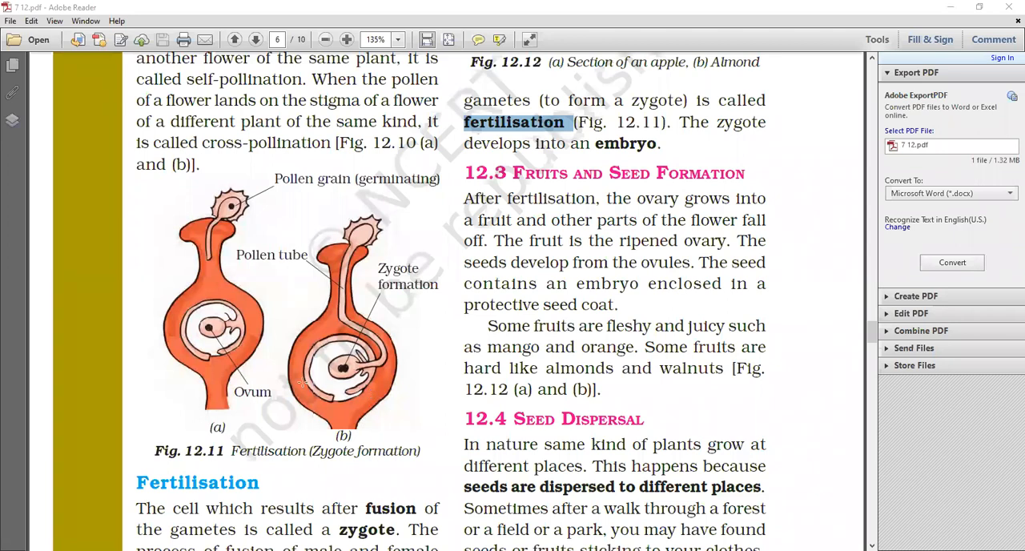
mouse_move(606, 293)
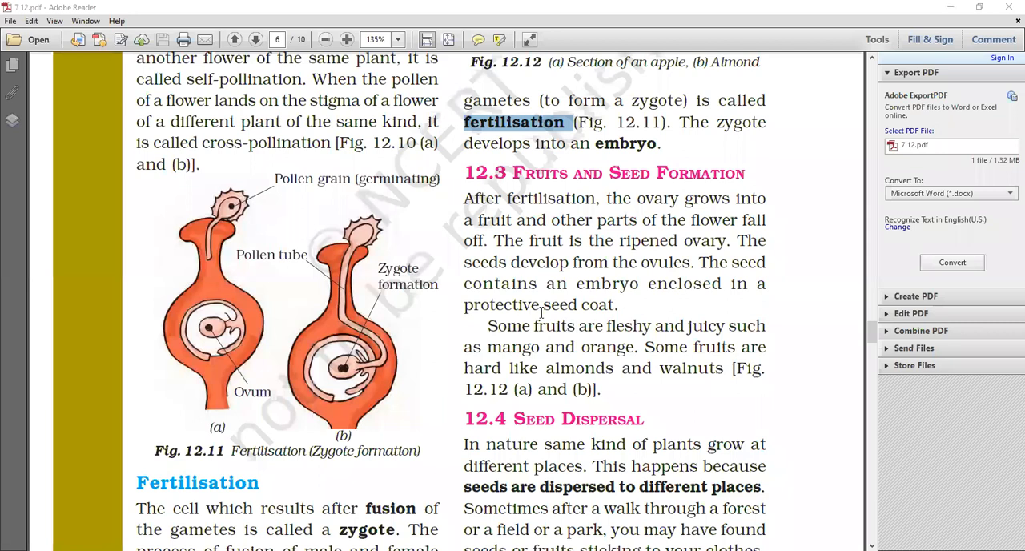
Double-click elsewhere in the page text to deselect the word 'fertilisation'
double_click(578, 305)
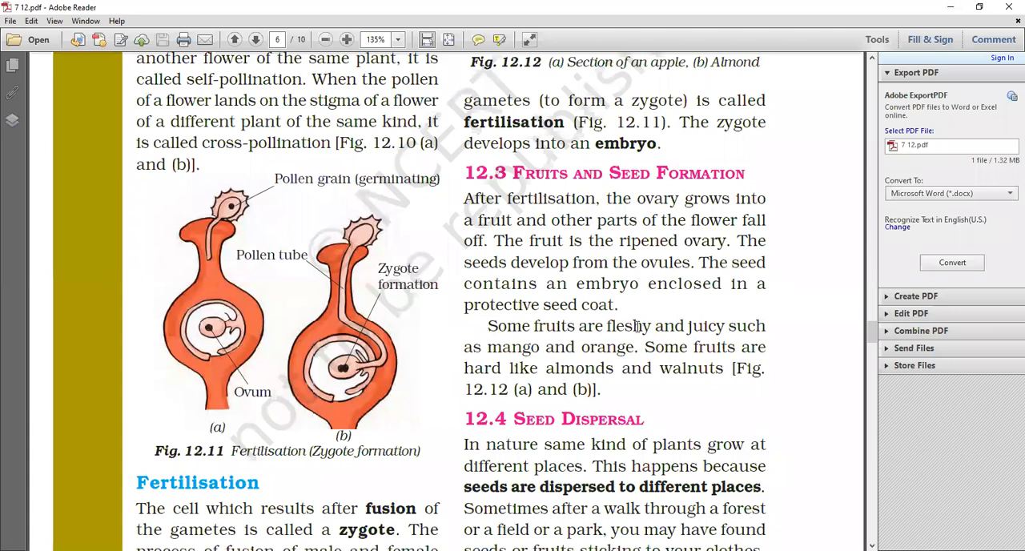
mouse_move(656, 325)
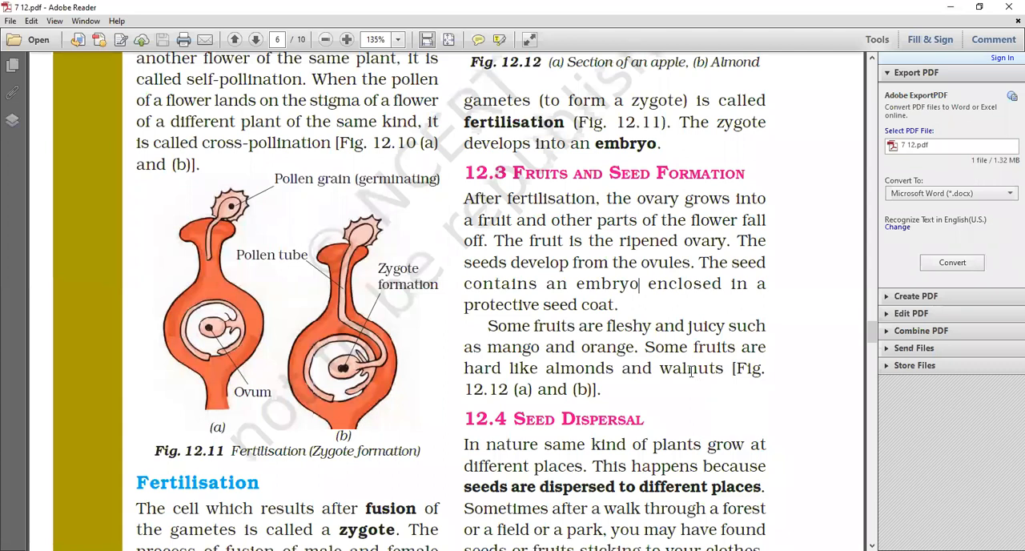
mouse_move(686, 377)
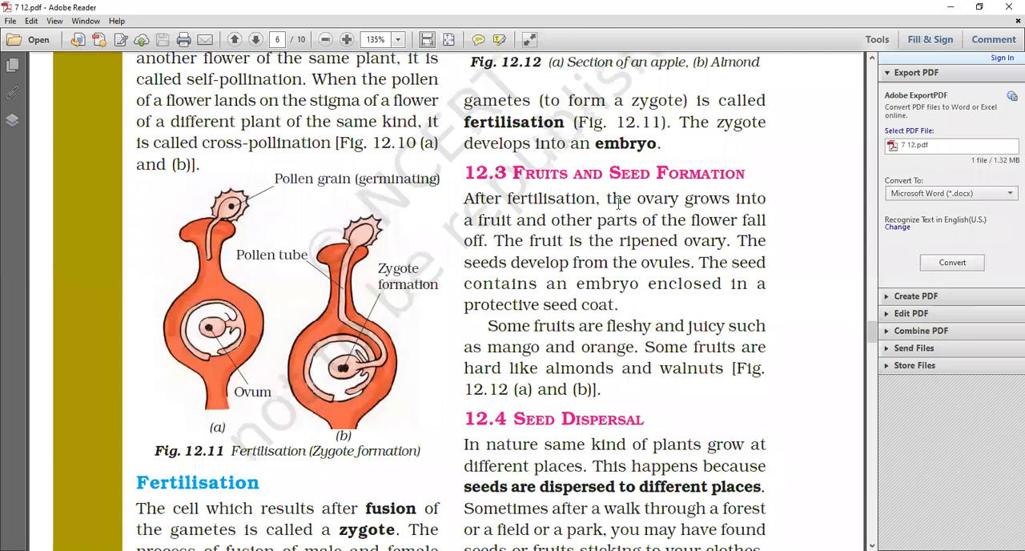
Scroll to the bottom of page 138, showing the Seed Dispersal paragraph and footer
scroll("down", 3)
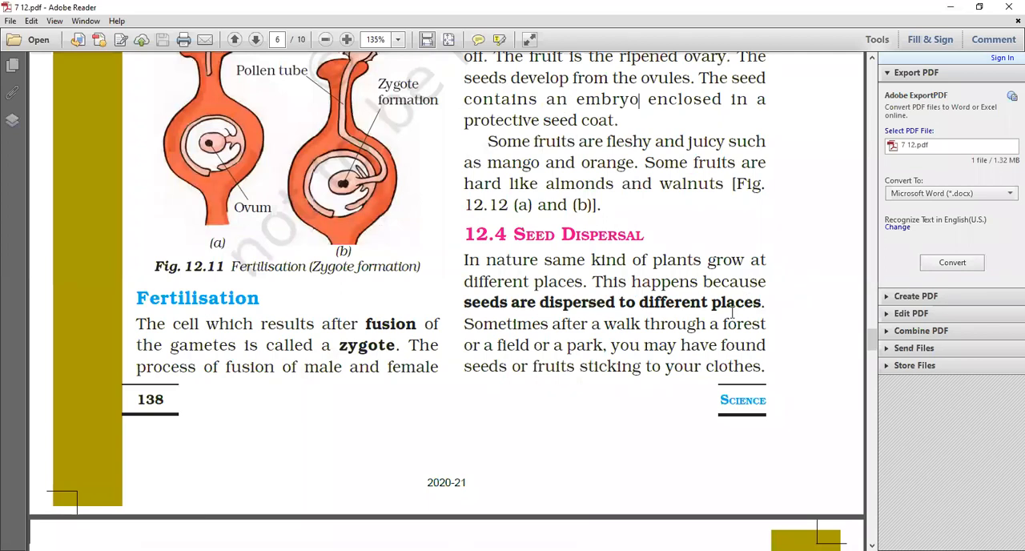
mouse_move(628, 308)
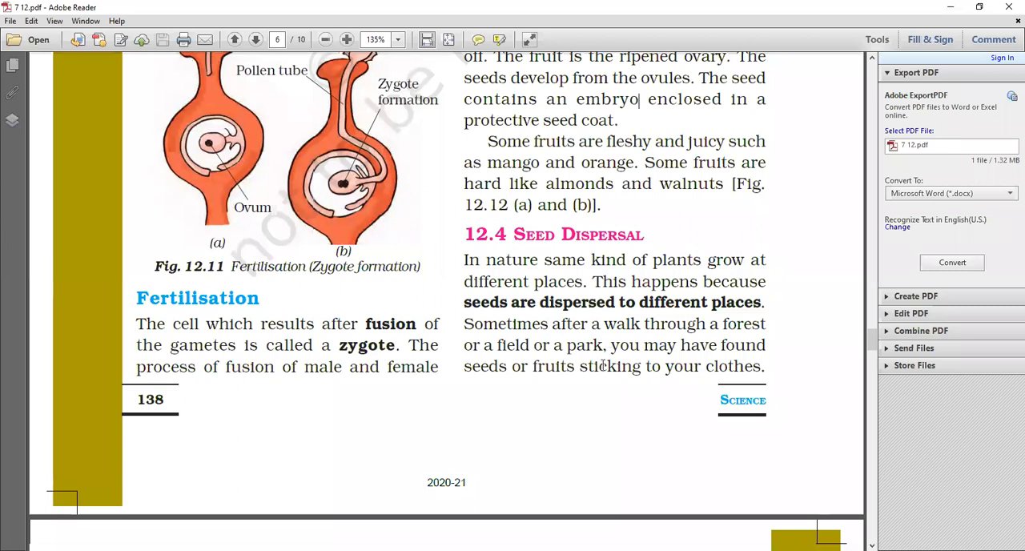
mouse_move(713, 343)
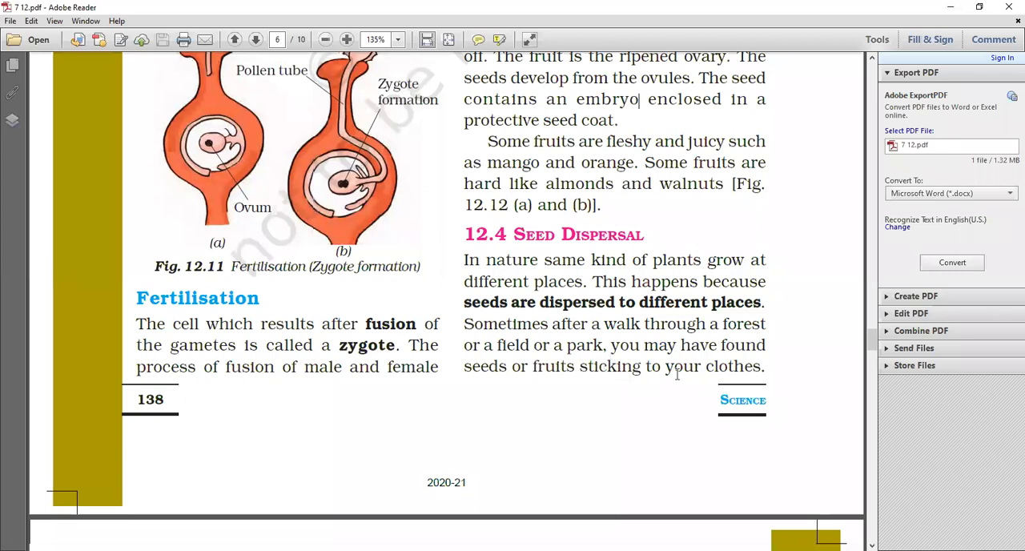
scroll("down", 3)
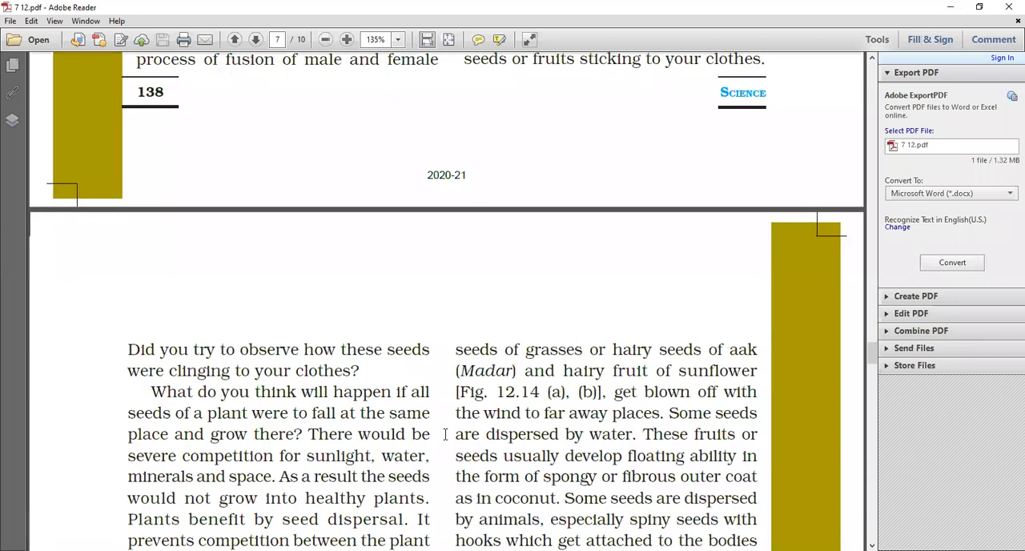
scroll("down", 3)
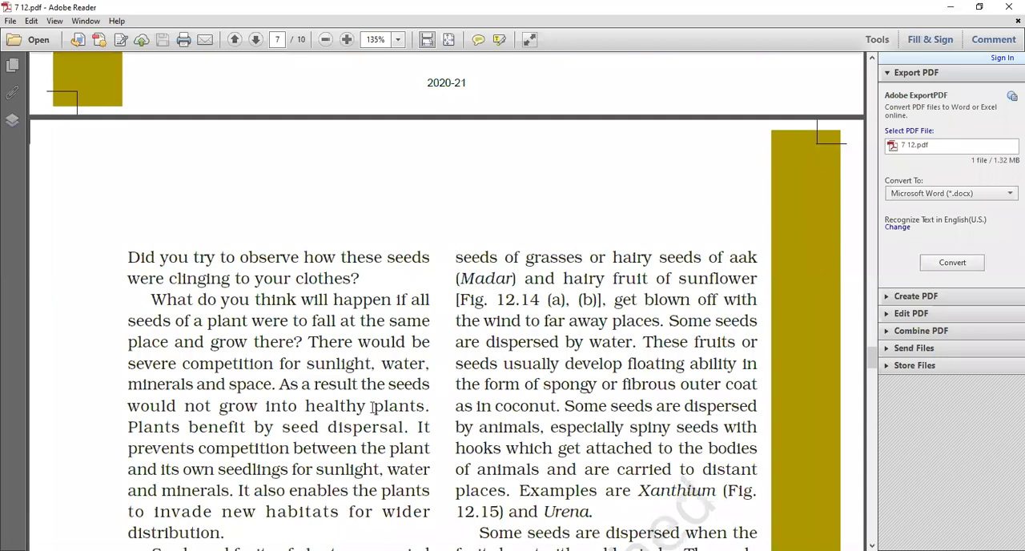
mouse_move(319, 260)
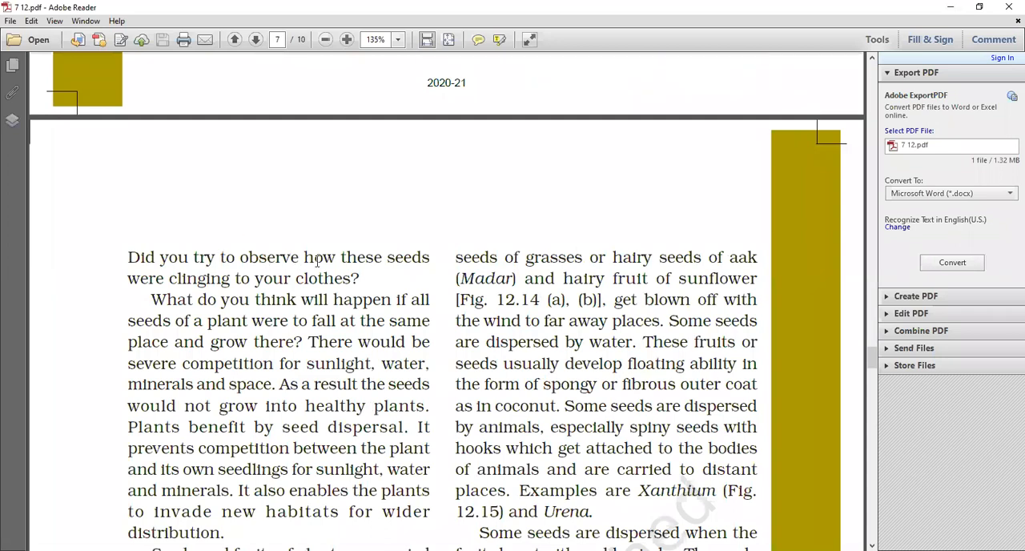
mouse_move(334, 281)
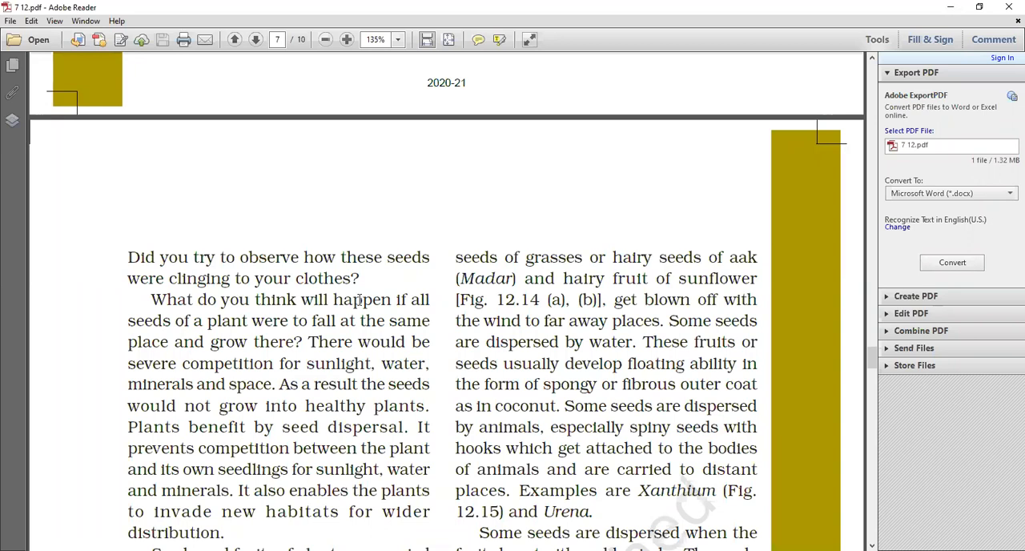
mouse_move(207, 333)
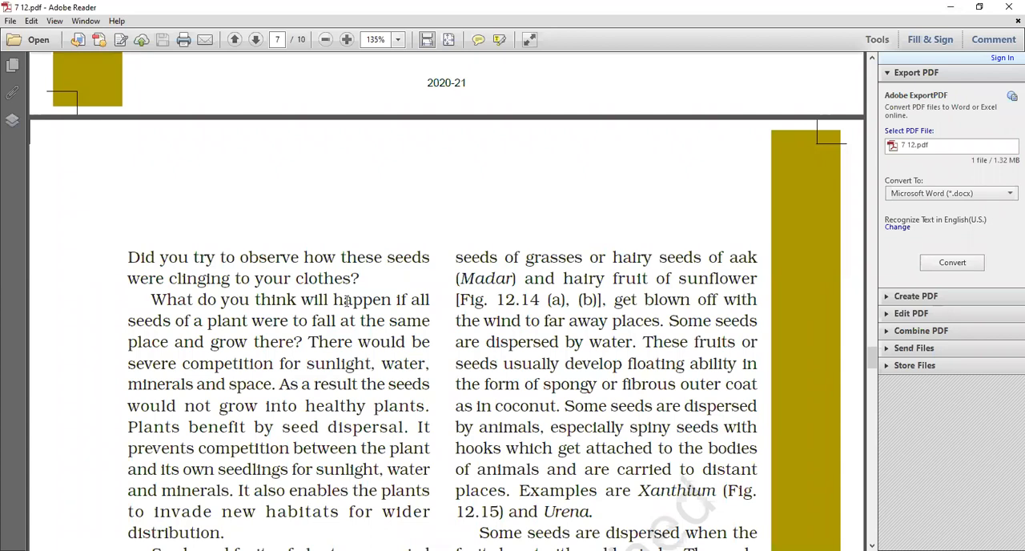
mouse_move(274, 320)
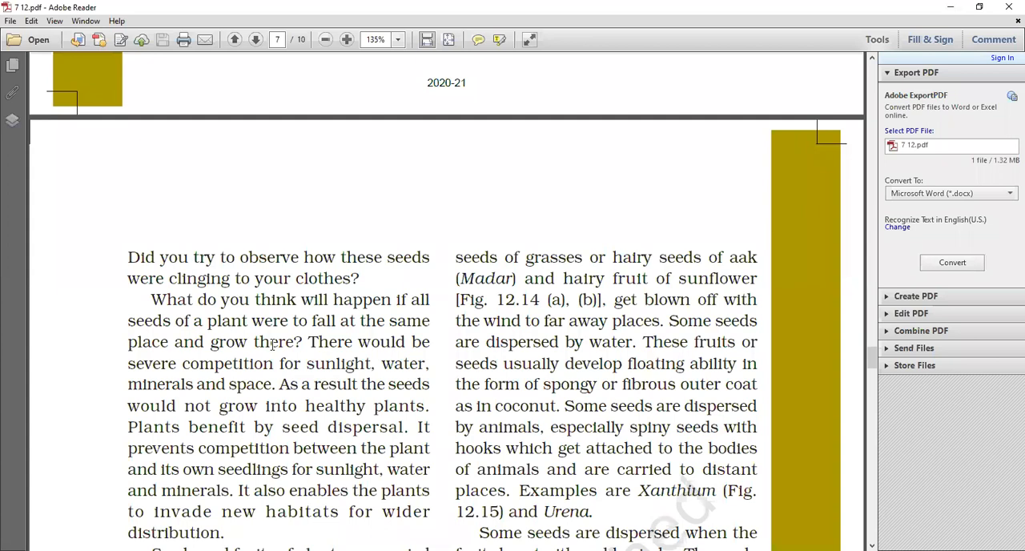
mouse_move(361, 332)
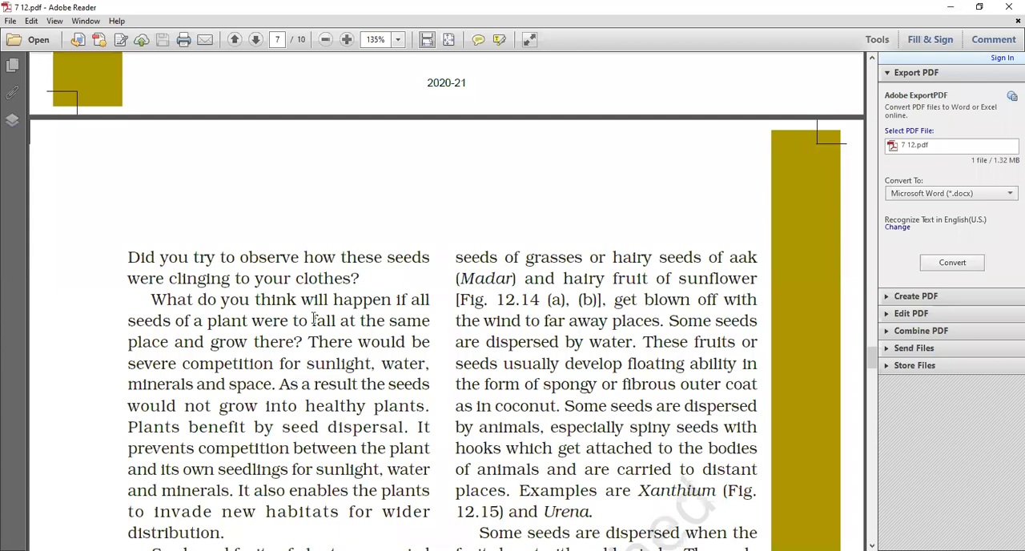
mouse_move(322, 350)
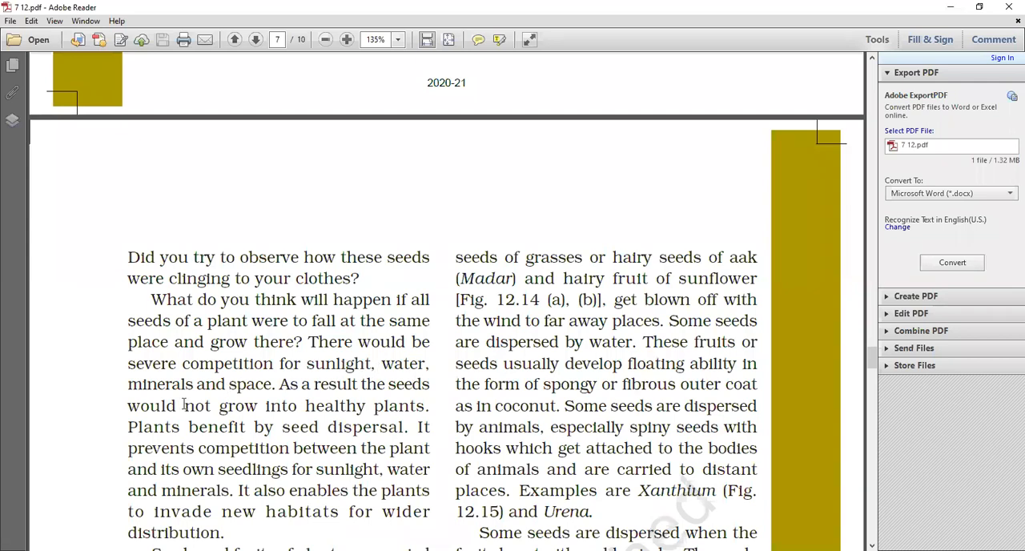
mouse_move(254, 403)
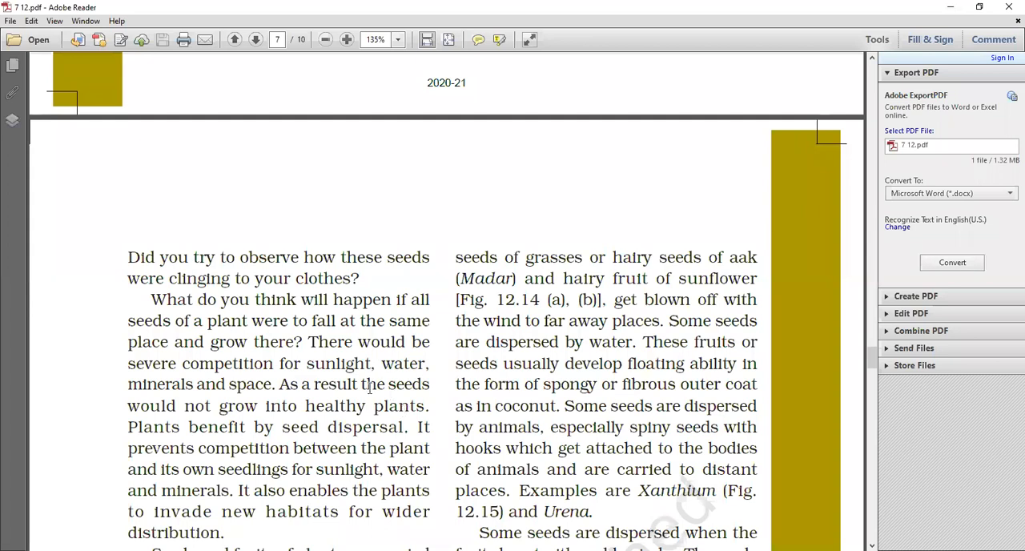
mouse_move(324, 407)
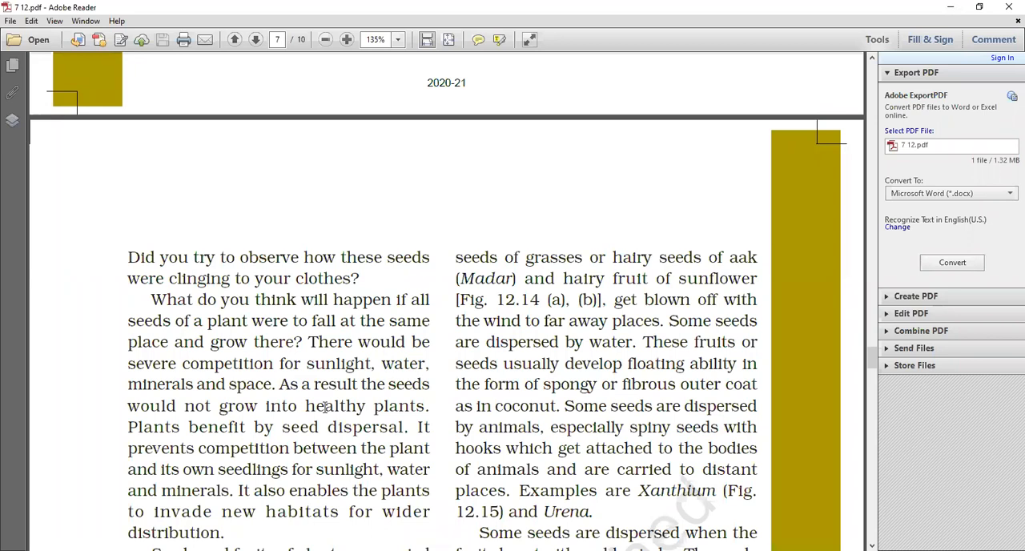
mouse_move(300, 435)
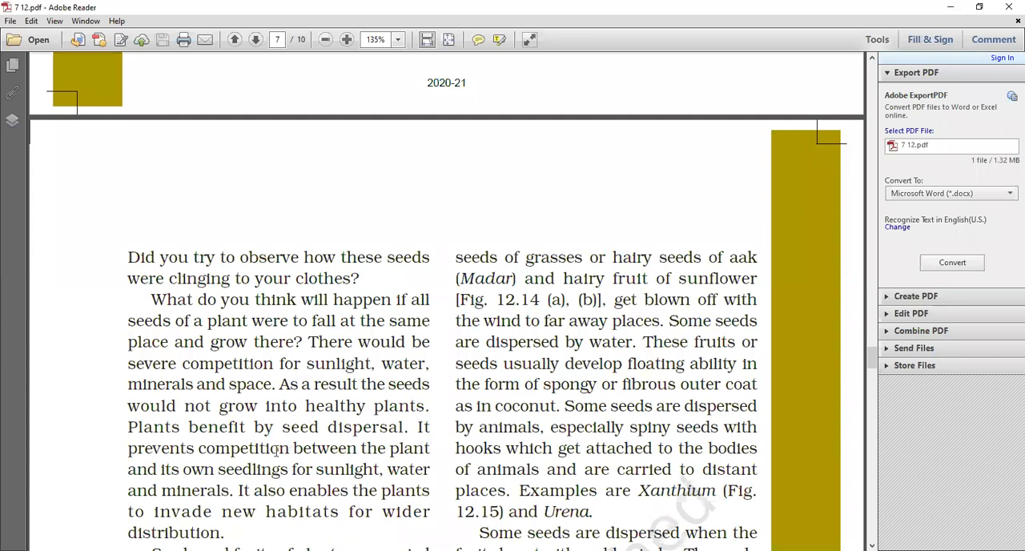
Scroll page 7 past the castor and balsam paragraph to the winged seed figures
scroll("down", 3)
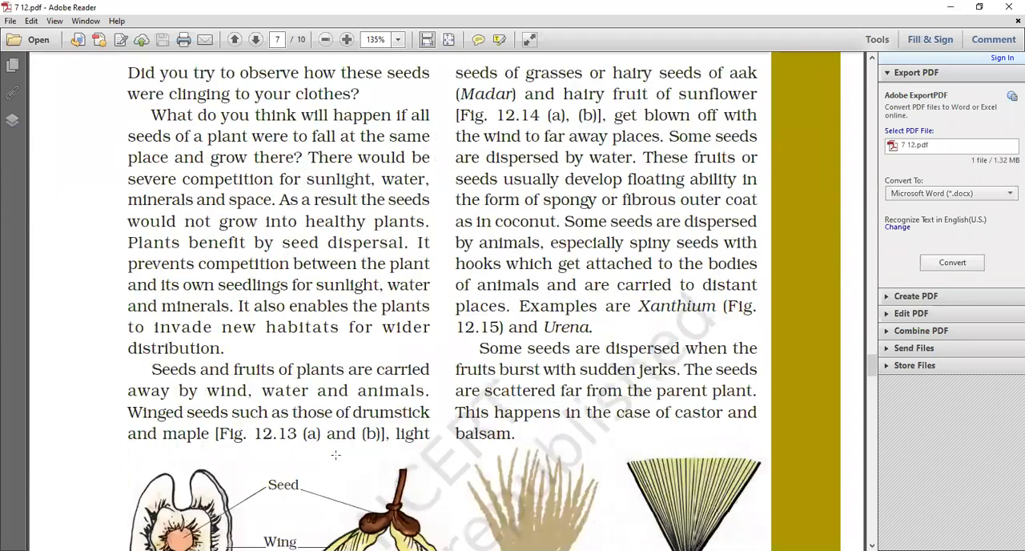
scroll("down", 3)
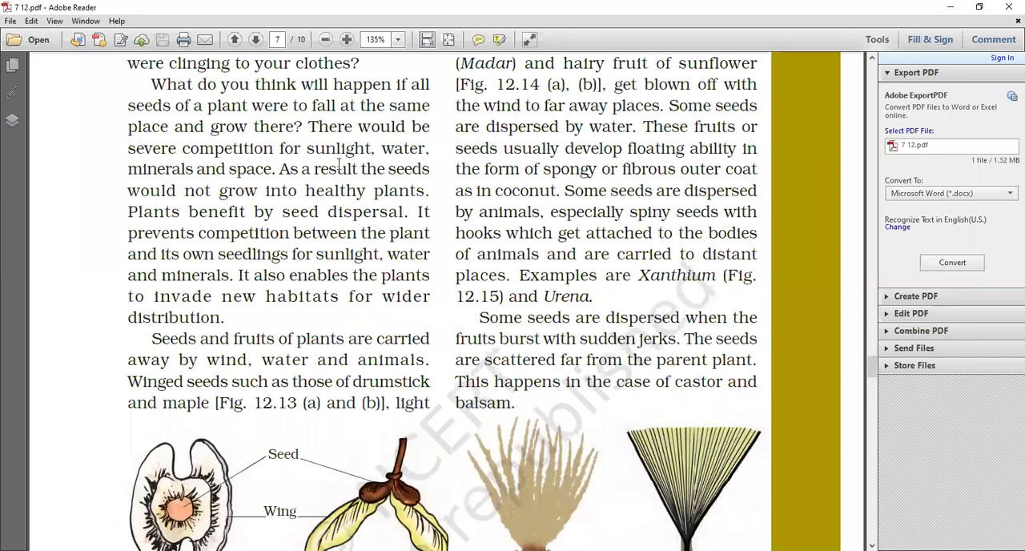
mouse_move(411, 190)
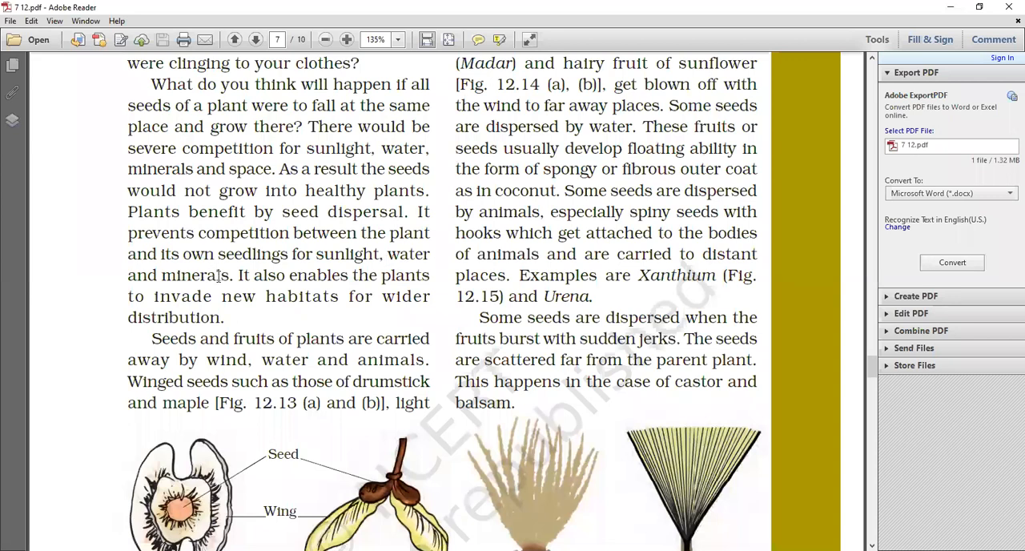
mouse_move(241, 246)
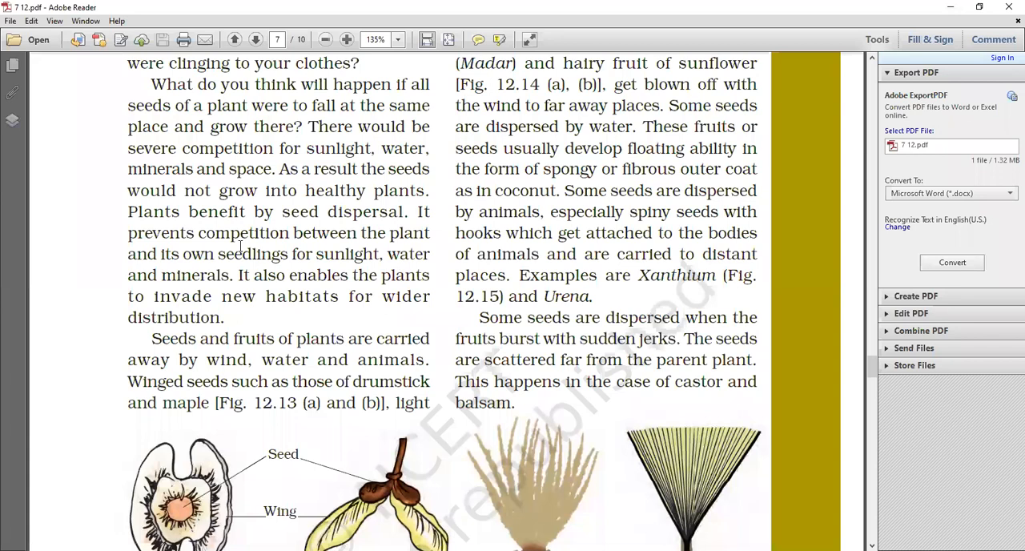
mouse_move(394, 280)
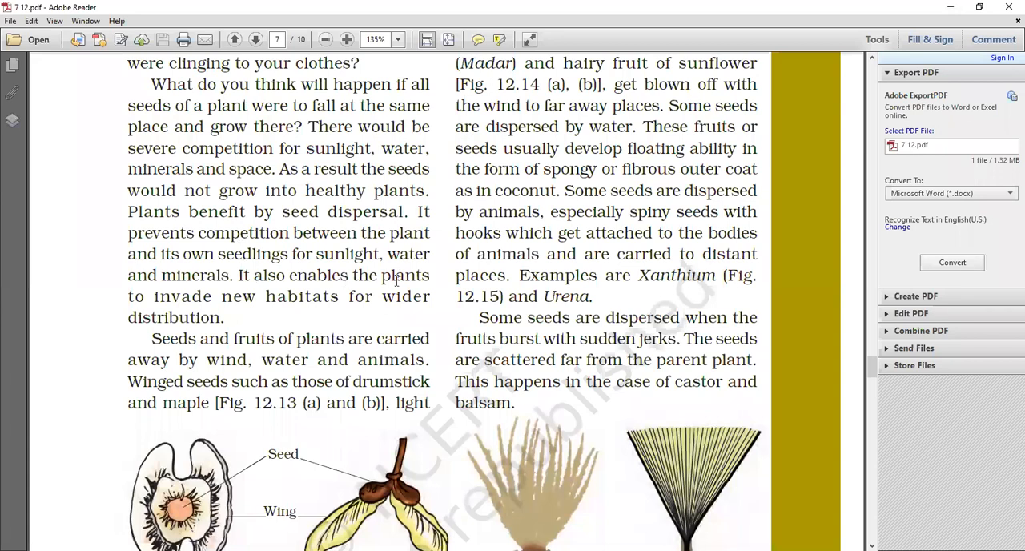
mouse_move(362, 312)
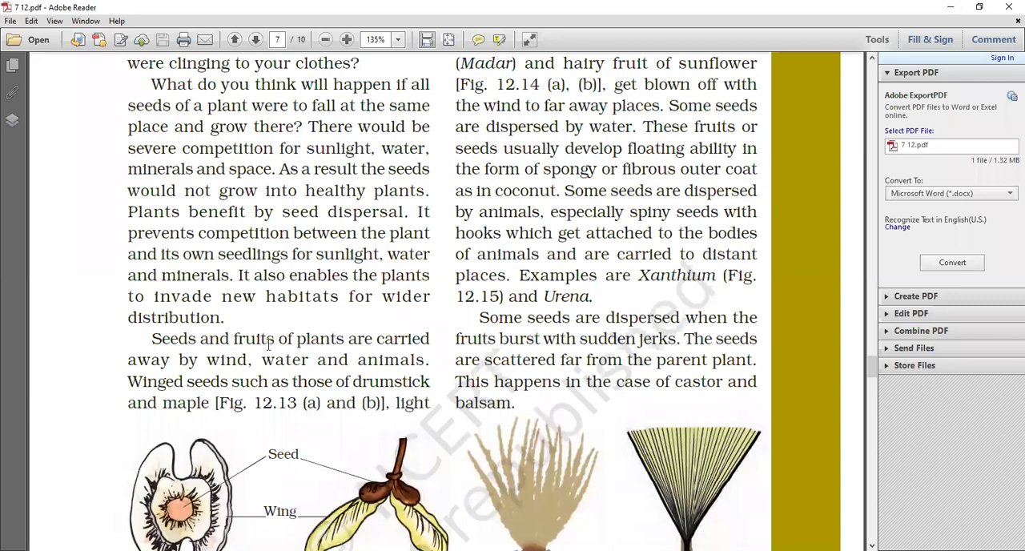
mouse_move(252, 367)
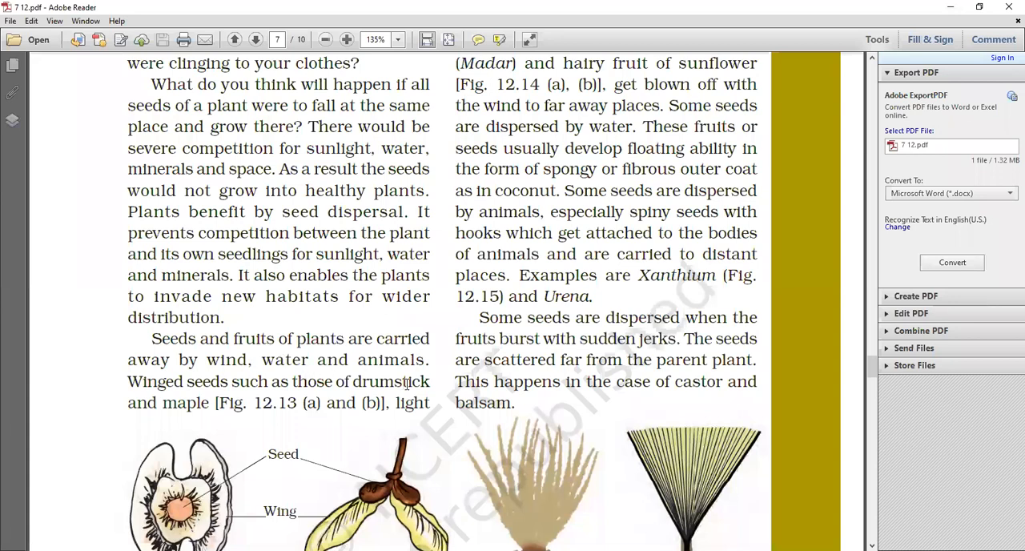
mouse_move(417, 374)
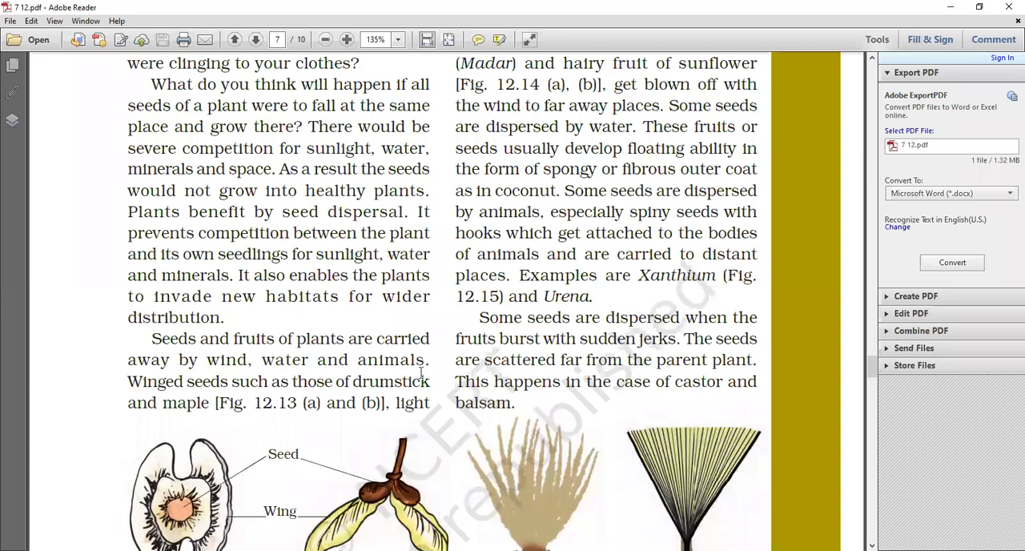
mouse_move(420, 373)
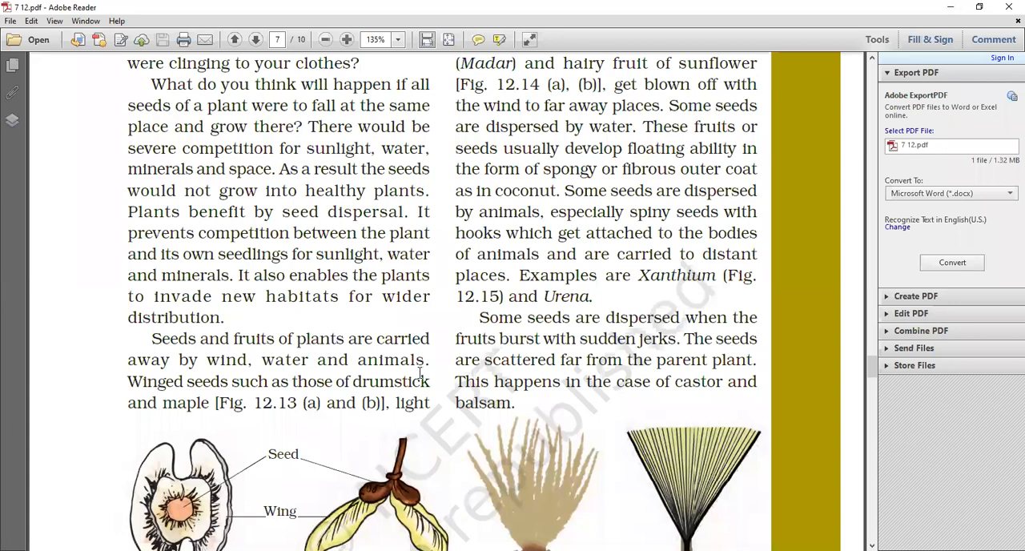
mouse_move(248, 382)
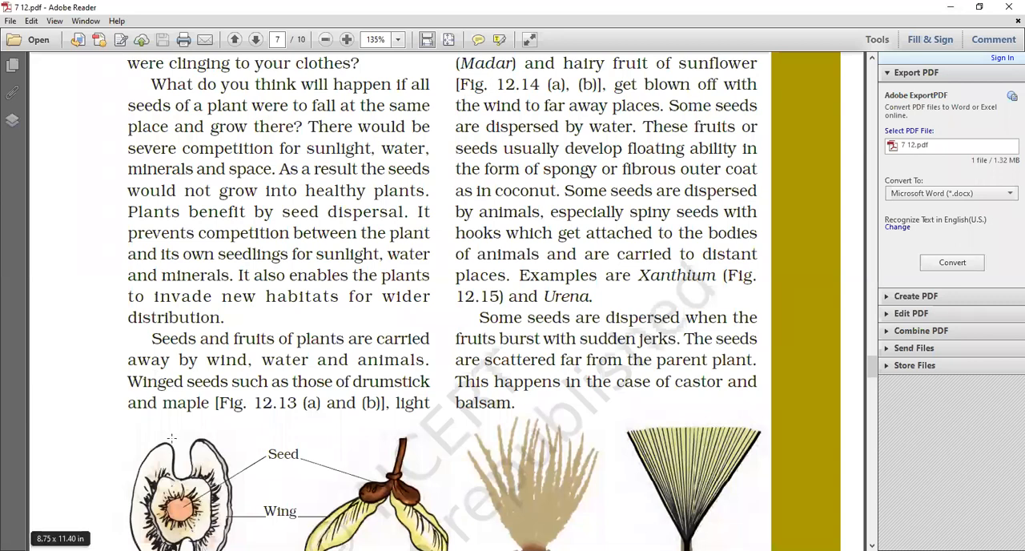
mouse_move(20, 478)
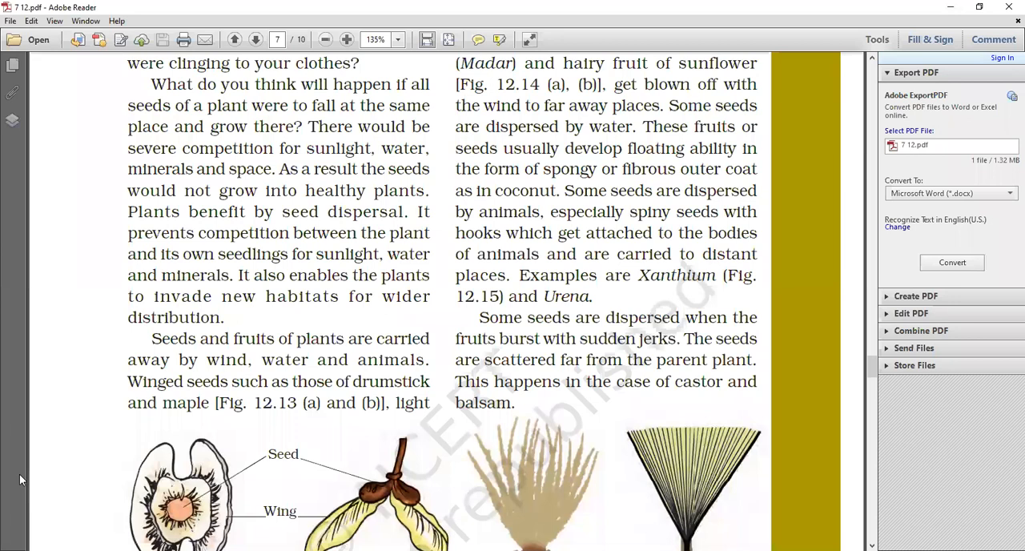
mouse_move(4, 489)
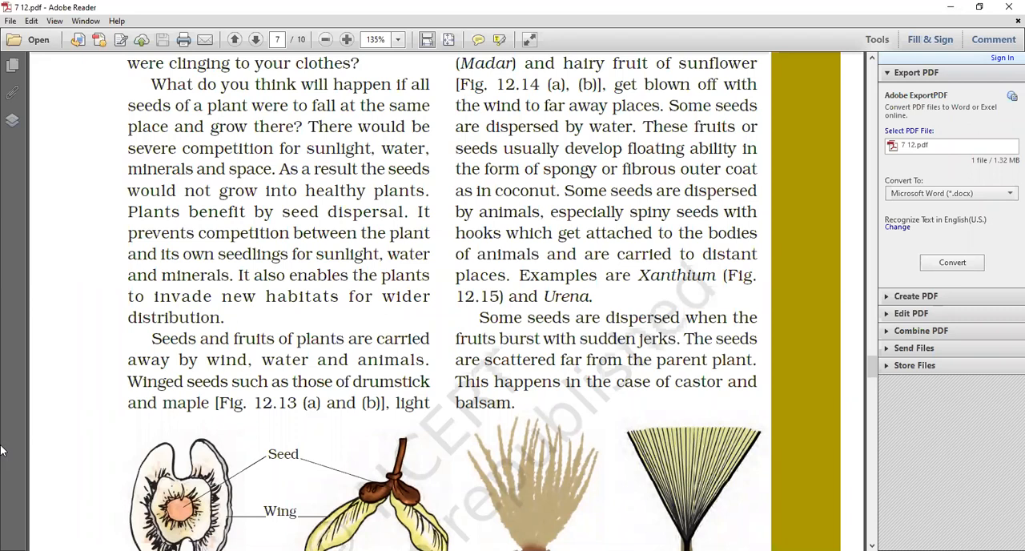
mouse_move(4, 516)
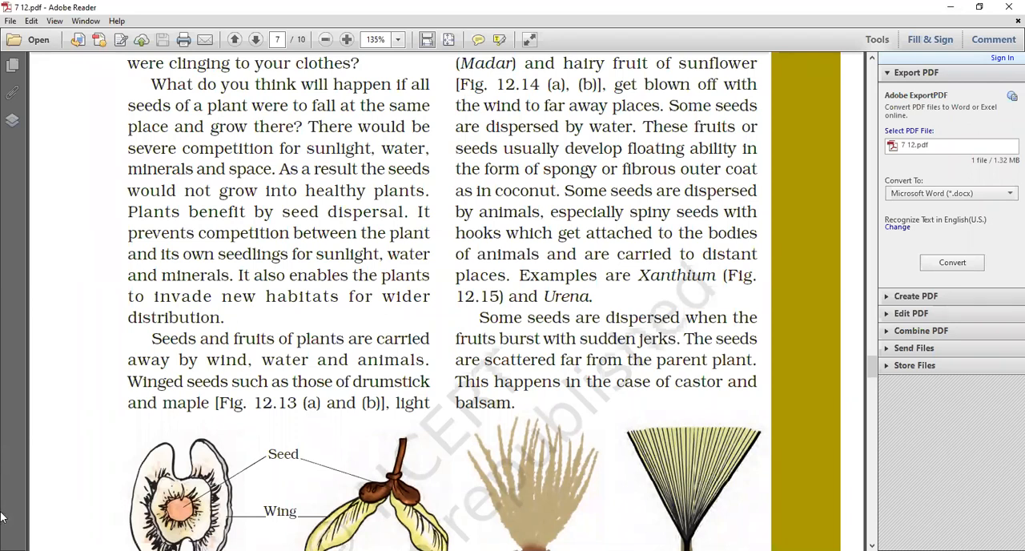
mouse_move(627, 465)
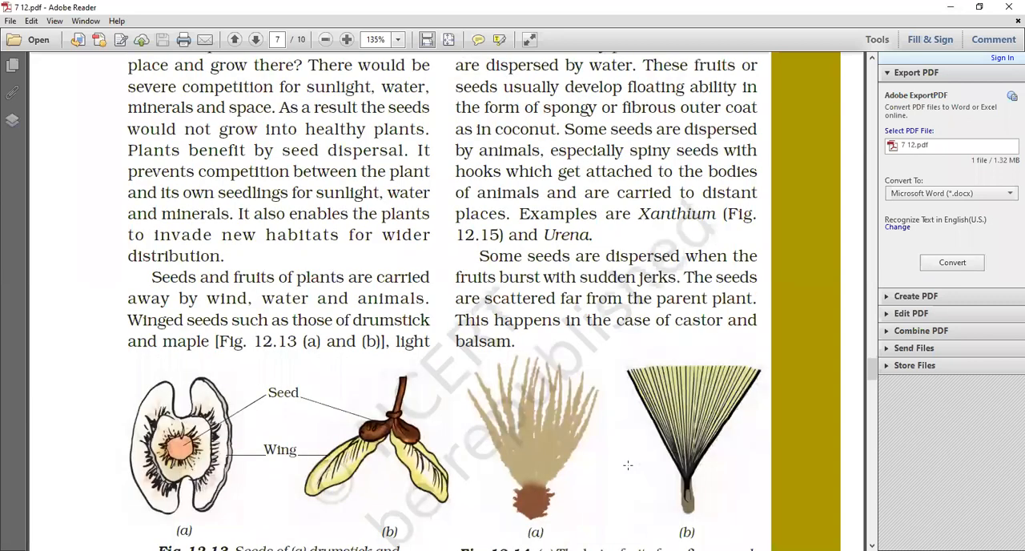
mouse_move(471, 446)
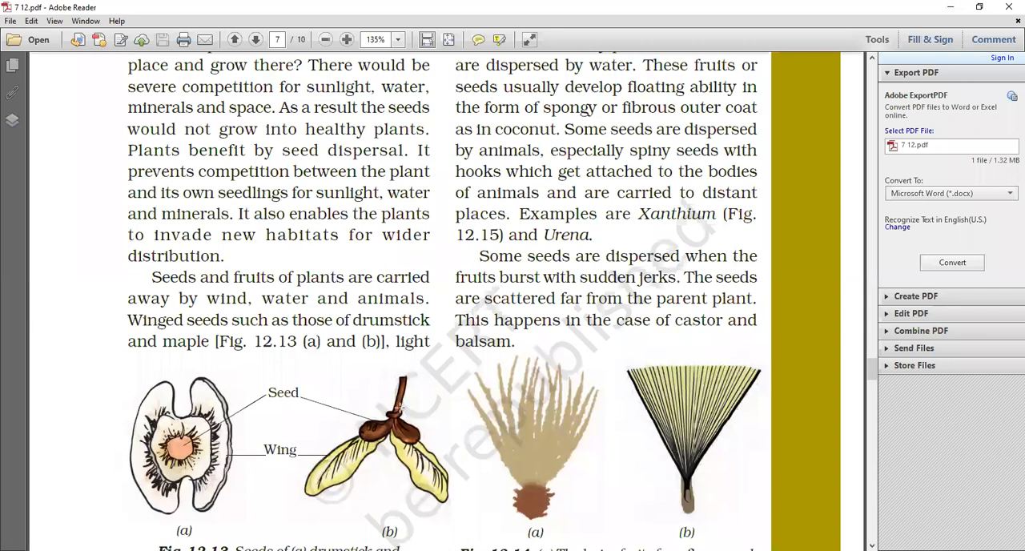
mouse_move(398, 404)
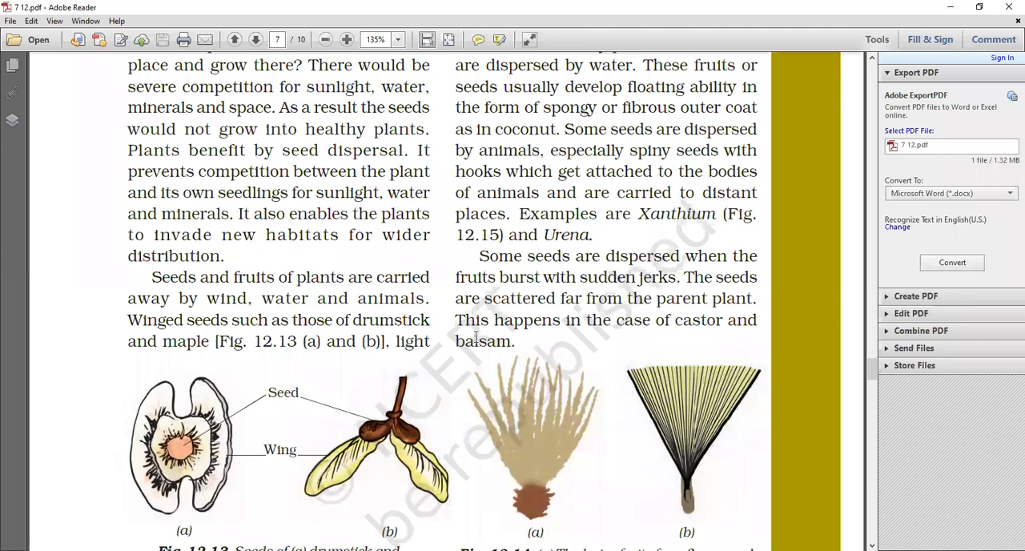
scroll("up", 3)
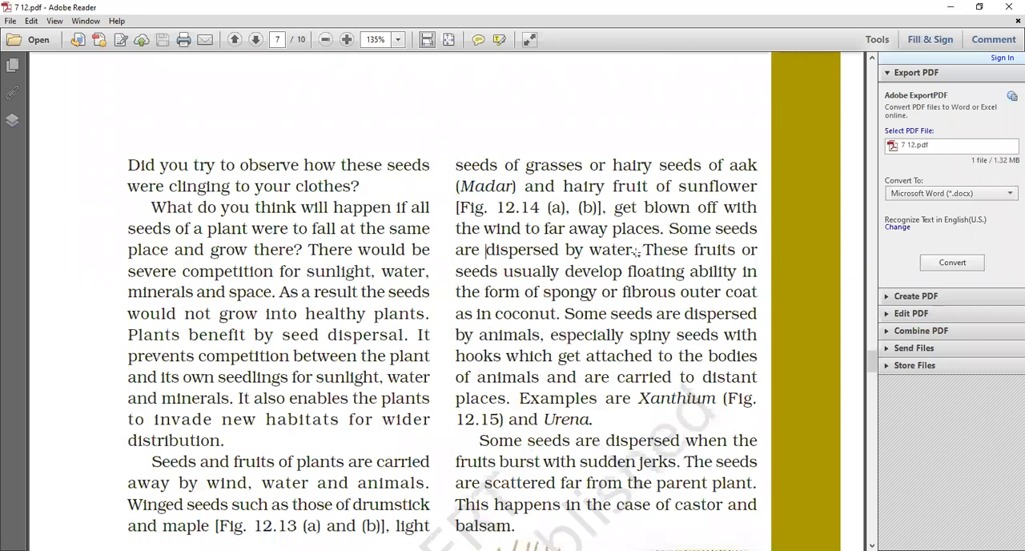
left_click_drag(485, 249, 637, 249)
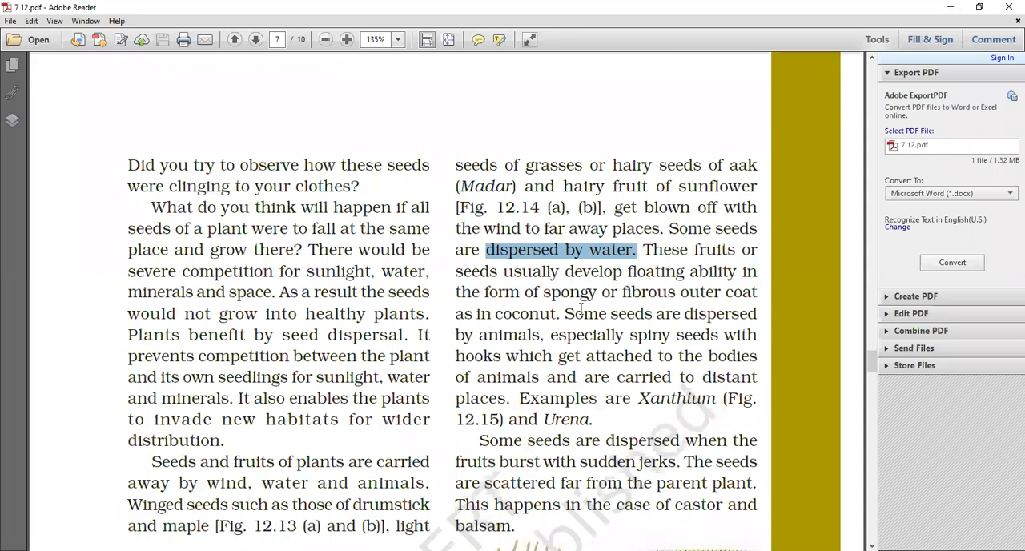
mouse_move(553, 321)
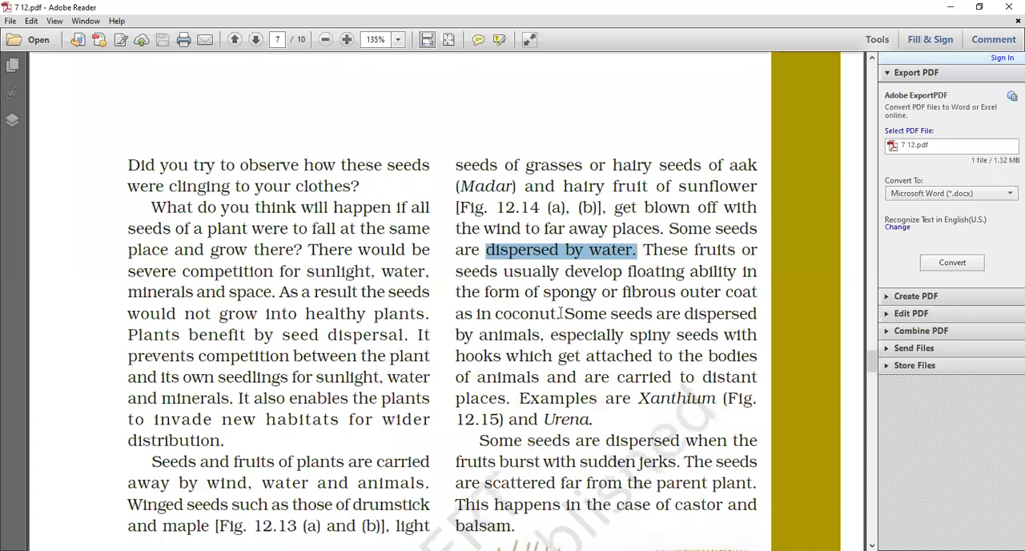
mouse_move(481, 323)
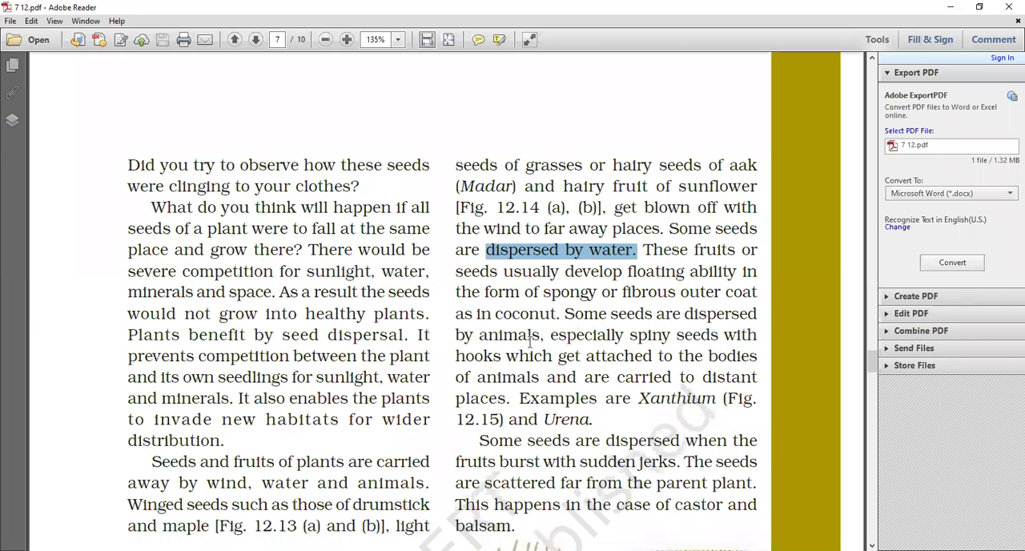
mouse_move(538, 340)
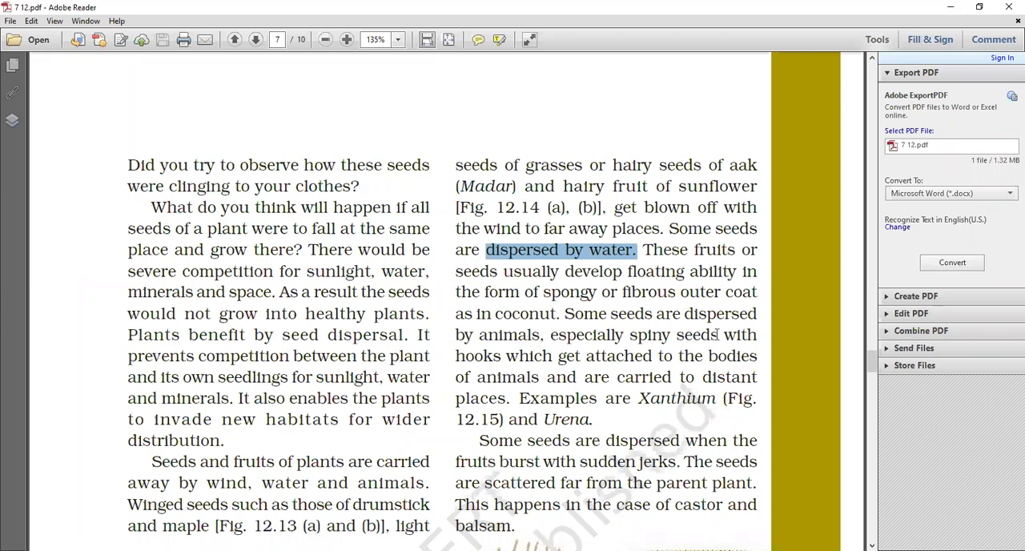
mouse_move(685, 356)
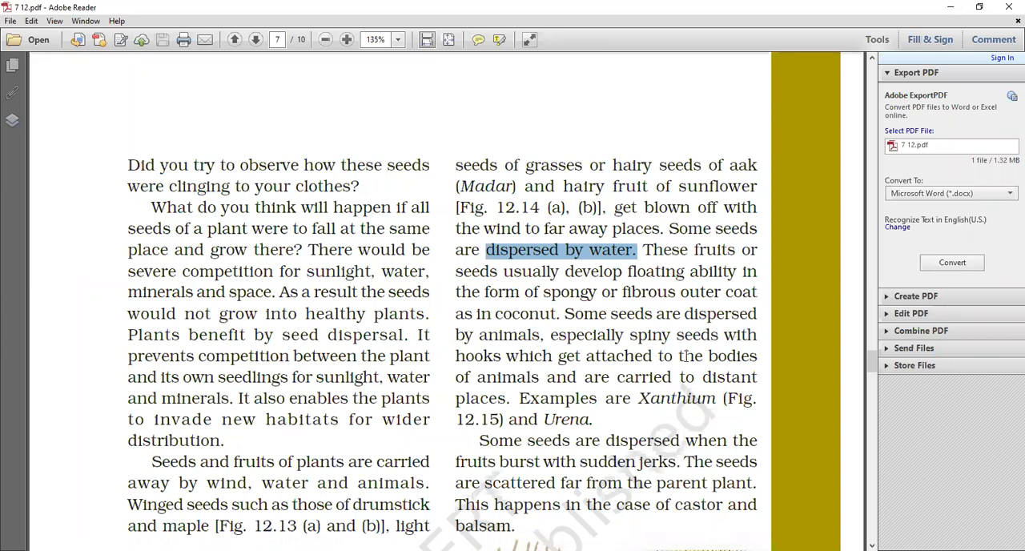
Scroll page 7 further so Fig. 12.13 and Fig. 12.14 are fully visible
scroll("down", 3)
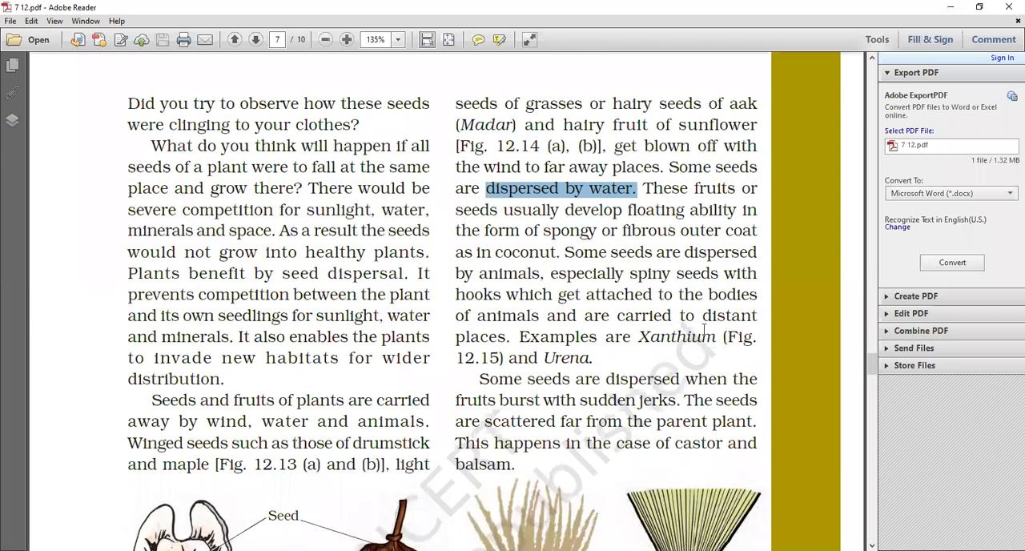
mouse_move(687, 345)
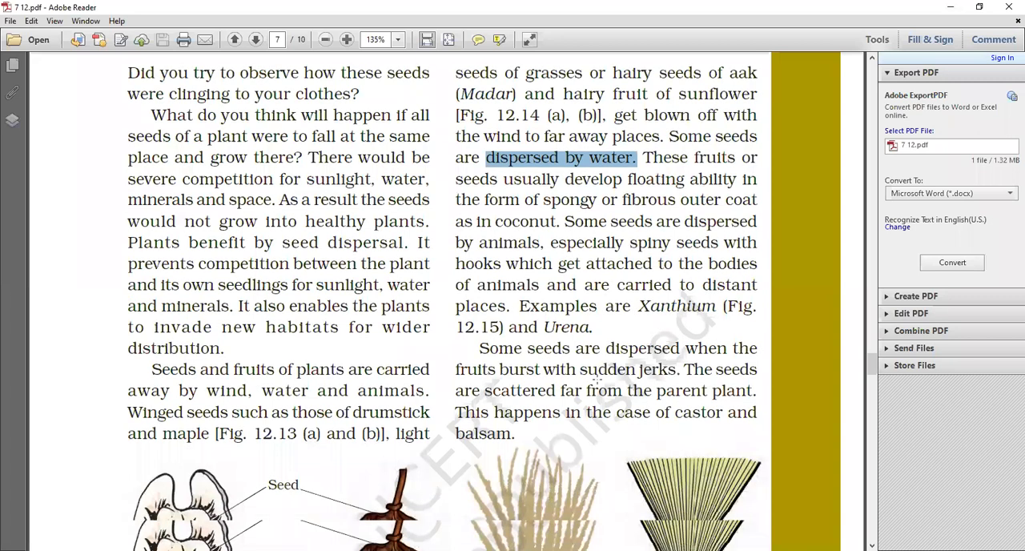
scroll("down", 3)
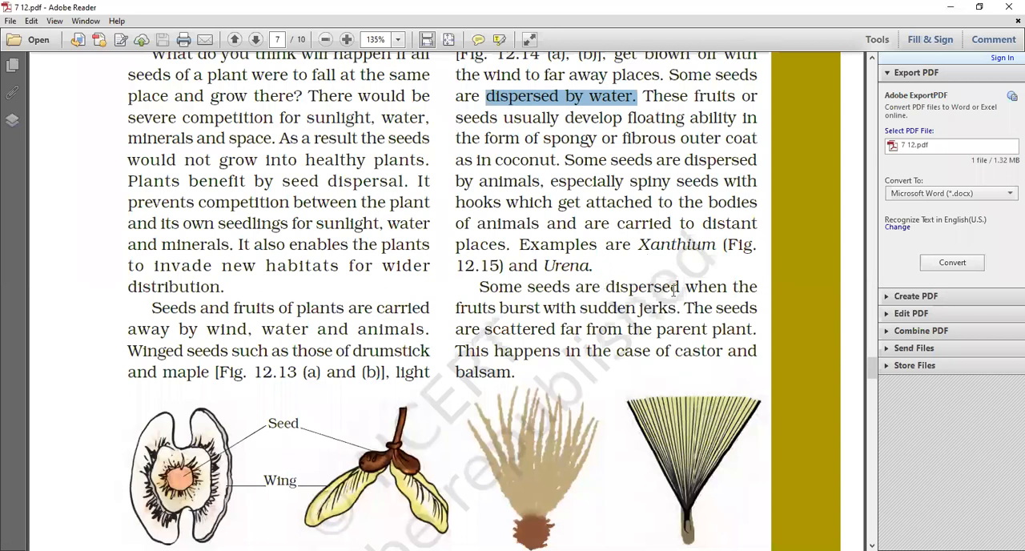
mouse_move(671, 320)
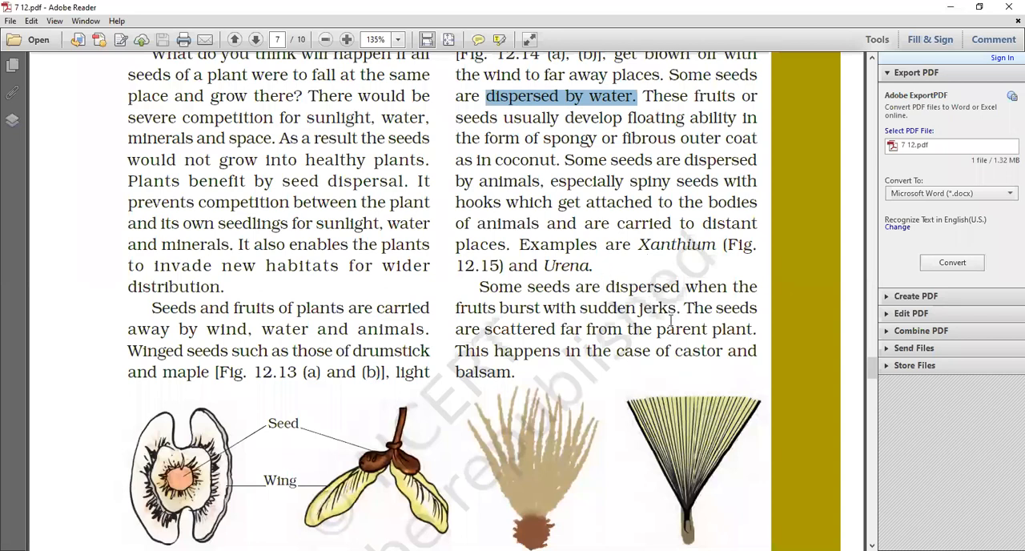
mouse_move(396, 515)
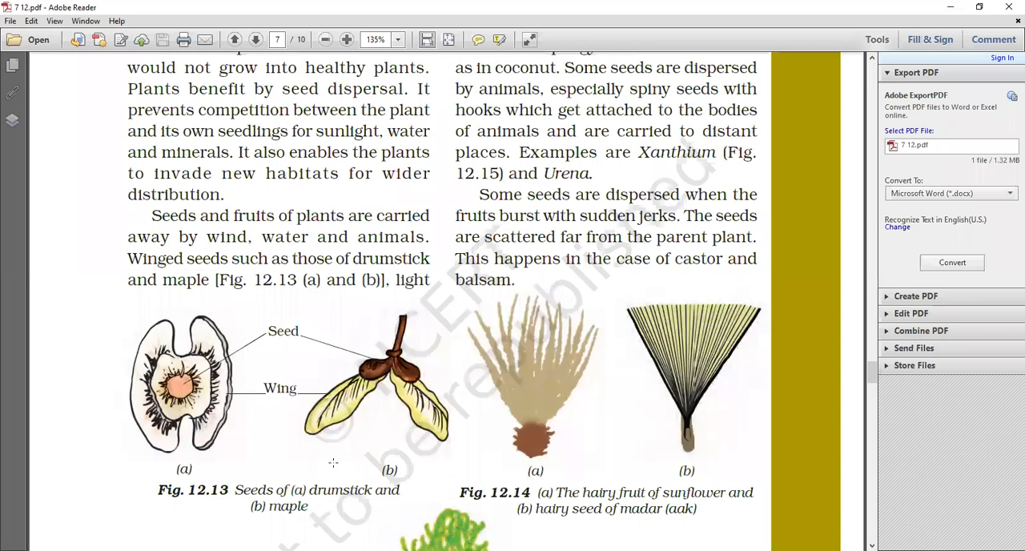
mouse_move(423, 428)
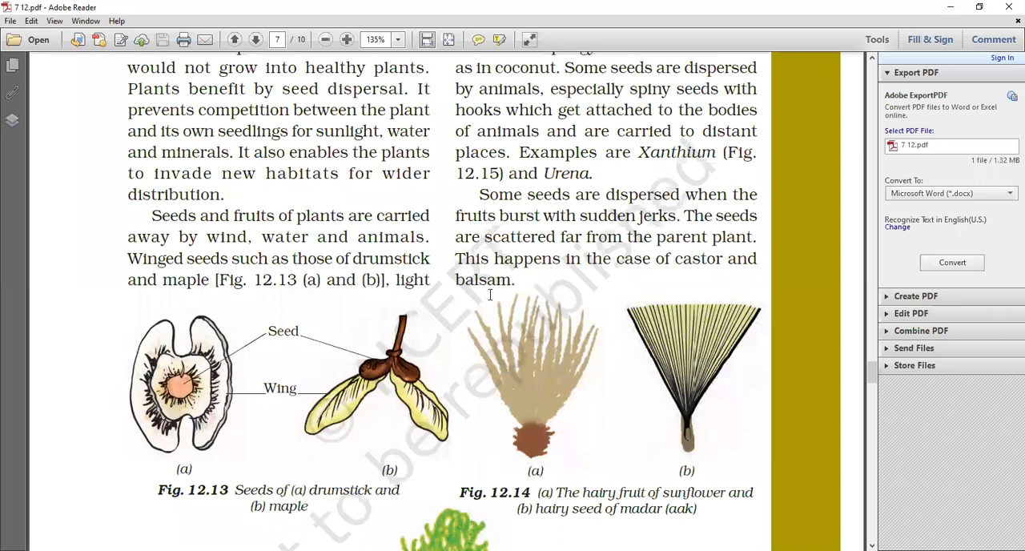
mouse_move(414, 270)
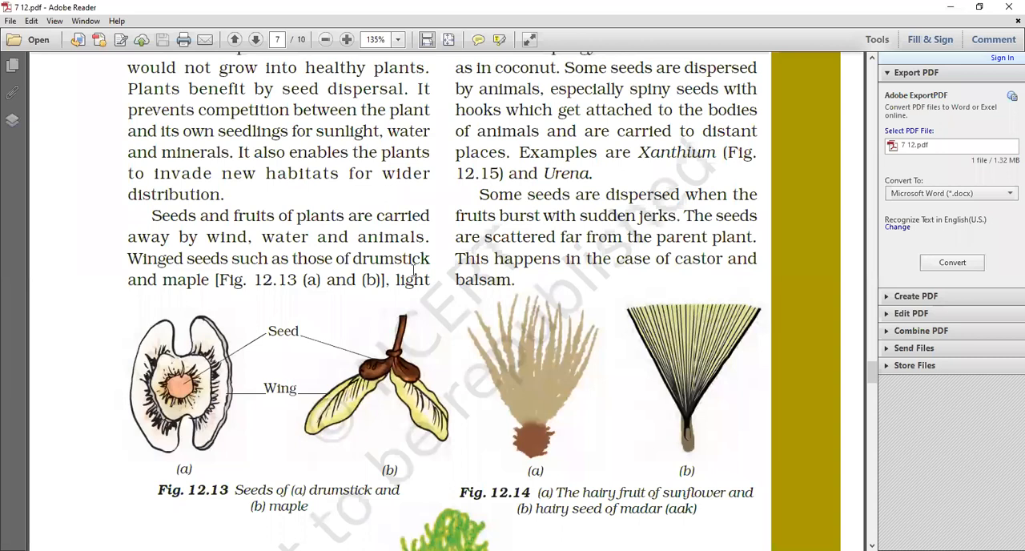
mouse_move(558, 28)
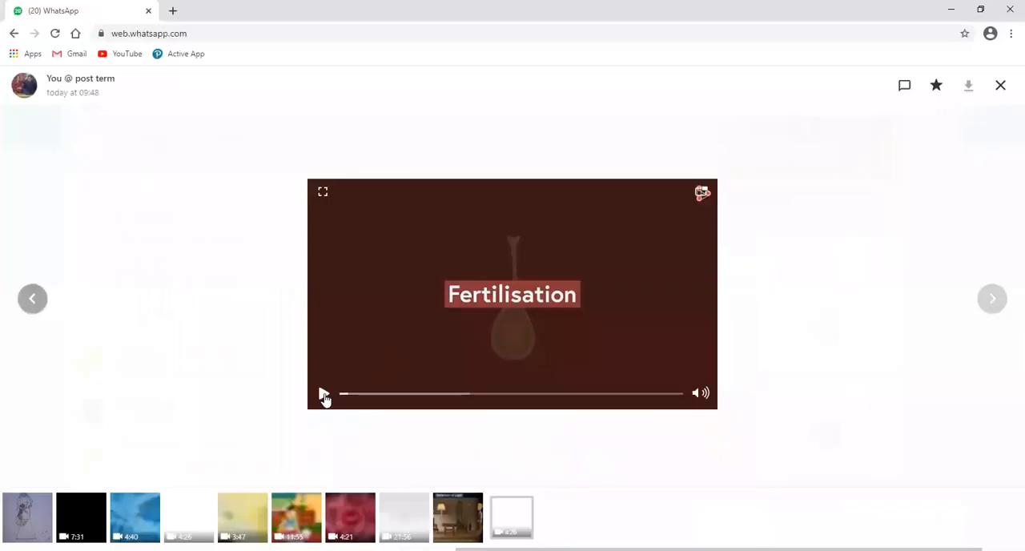
Play the seed dispersal video in the WhatsApp Web media viewer
left_click(324, 393)
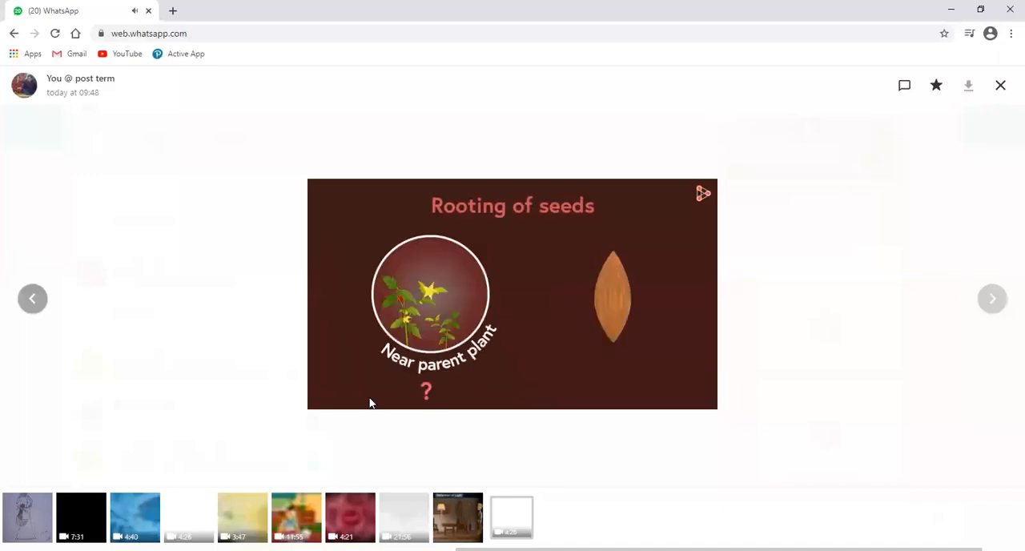
Pause the video on the 'Rooting of seeds' slide
left_click(512, 294)
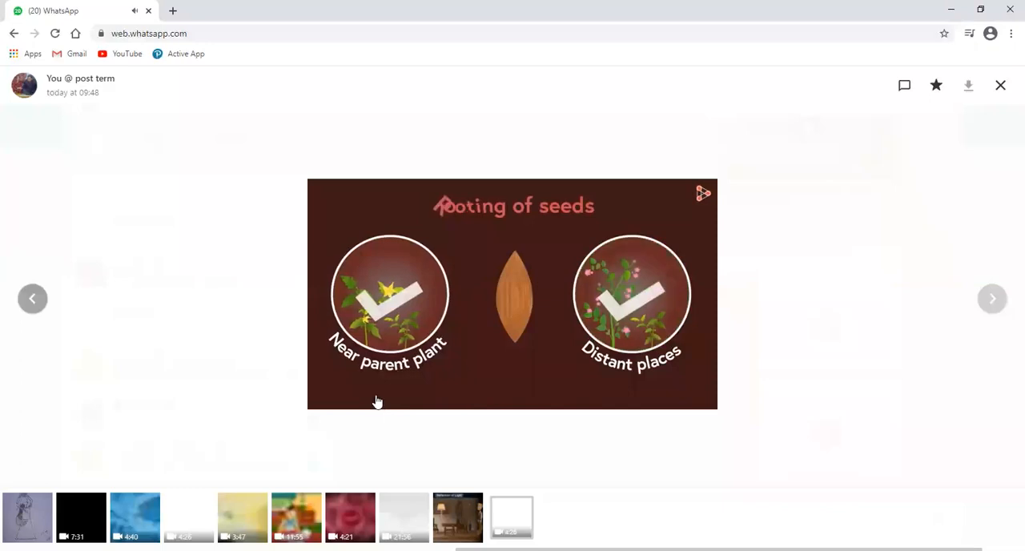
Resume the seed dispersal video and let it play toward the end
left_click(513, 294)
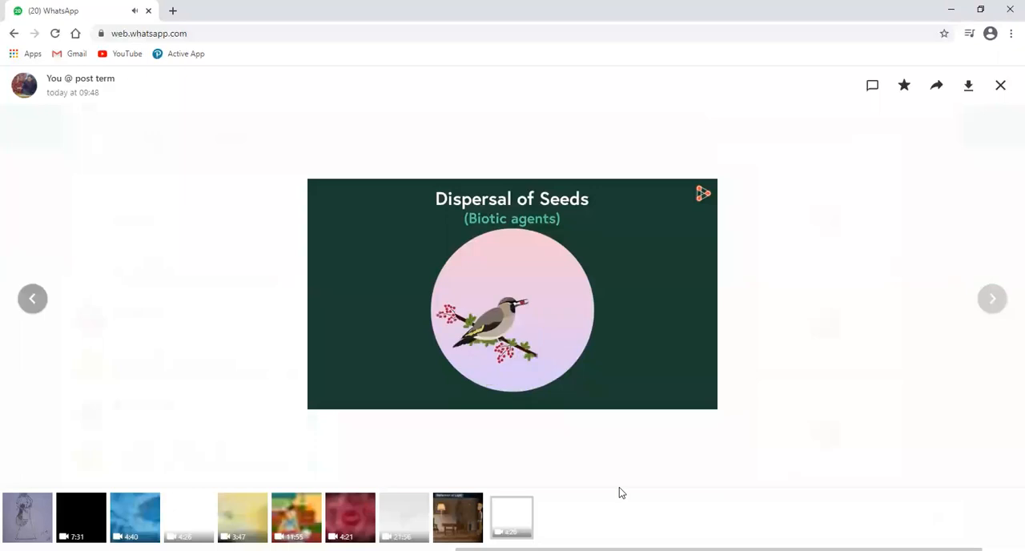
mouse_move(611, 465)
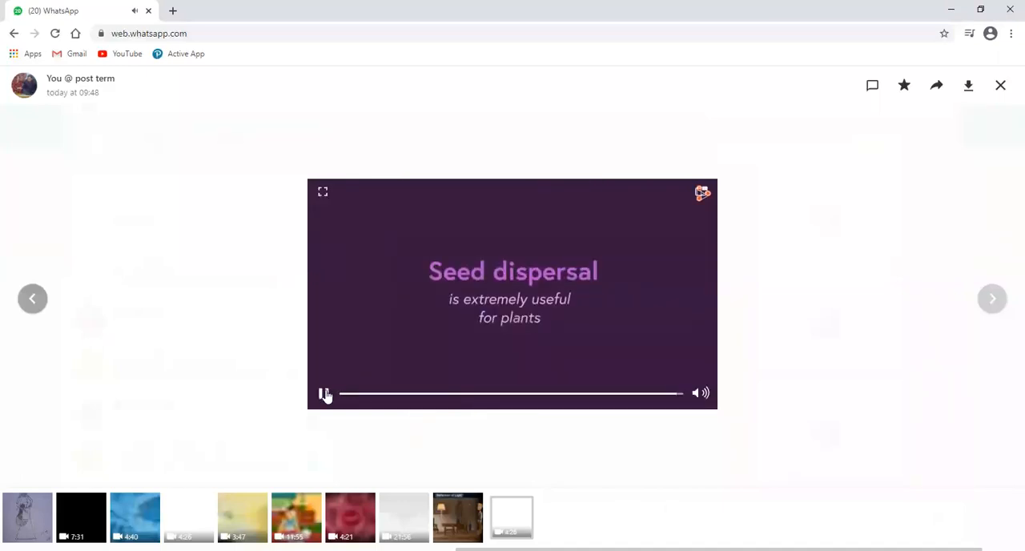
Pause the video on its closing 'Seed dispersal is extremely useful for plants' message
left_click(324, 392)
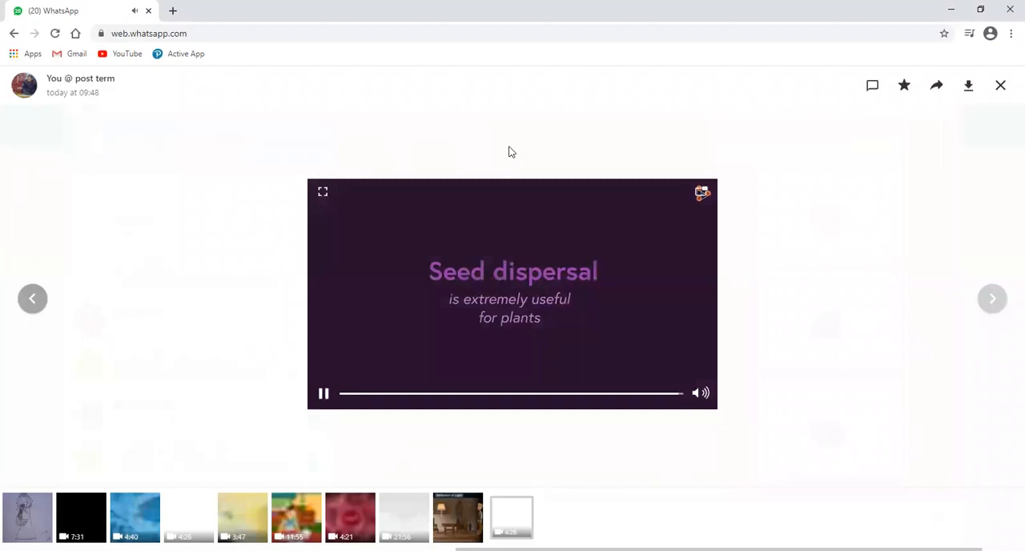
left_click(324, 392)
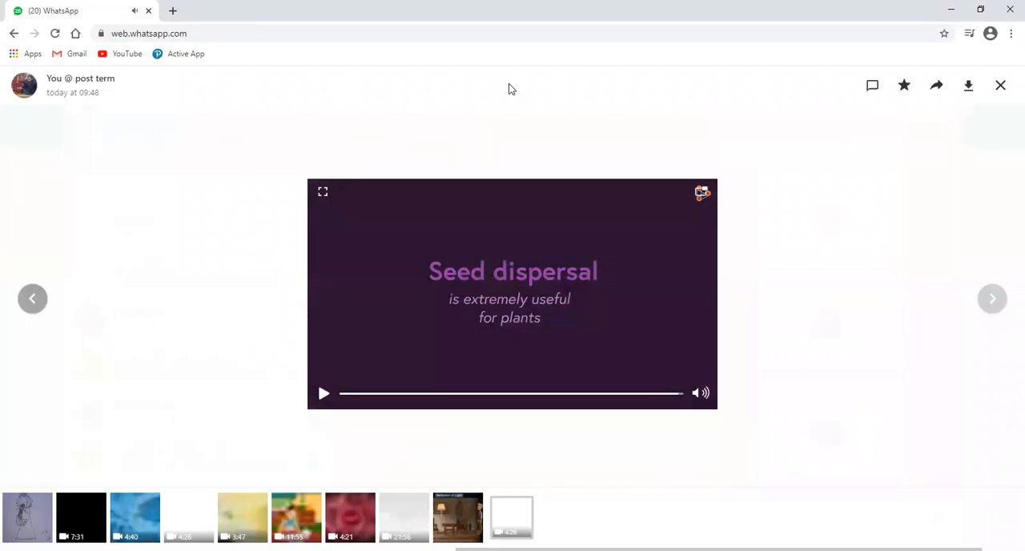
mouse_move(592, 124)
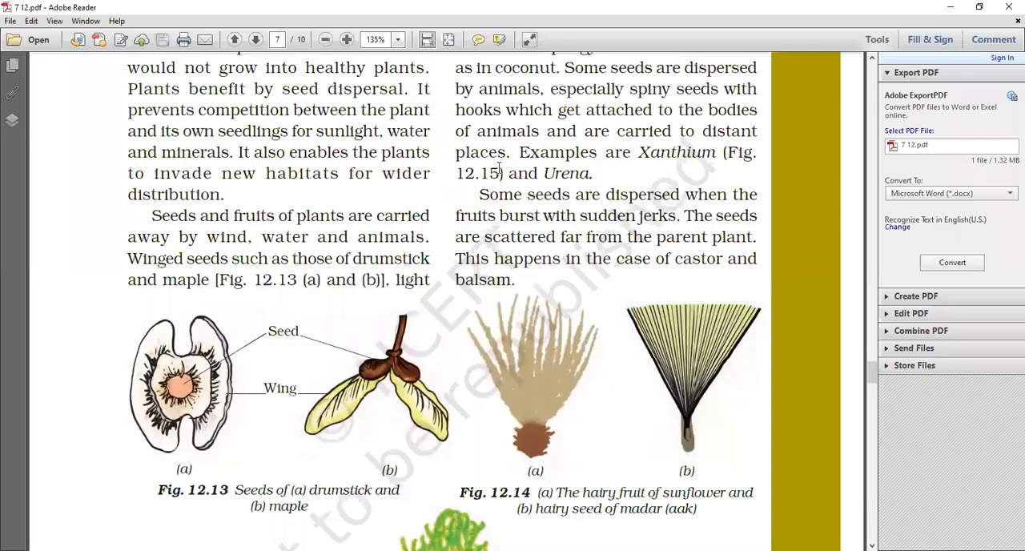
Scroll the PDF, then go back to page 6's apple and almond figure
scroll("down", 3)
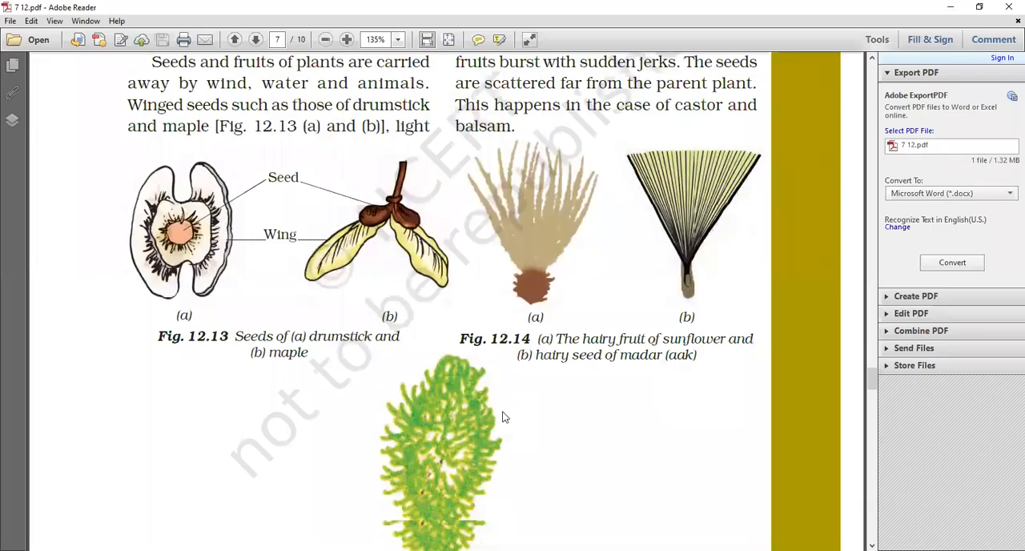
scroll("down", 3)
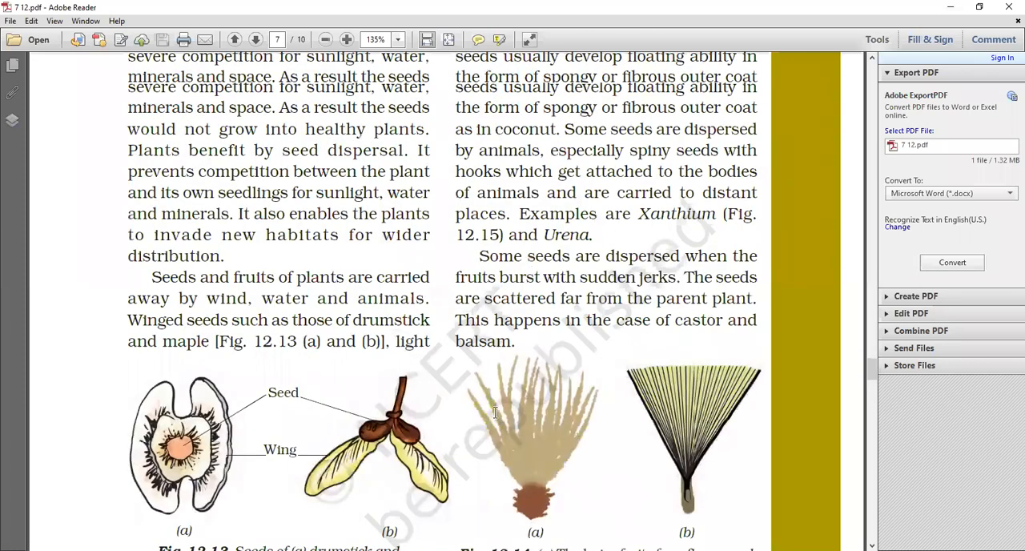
left_click(234, 39)
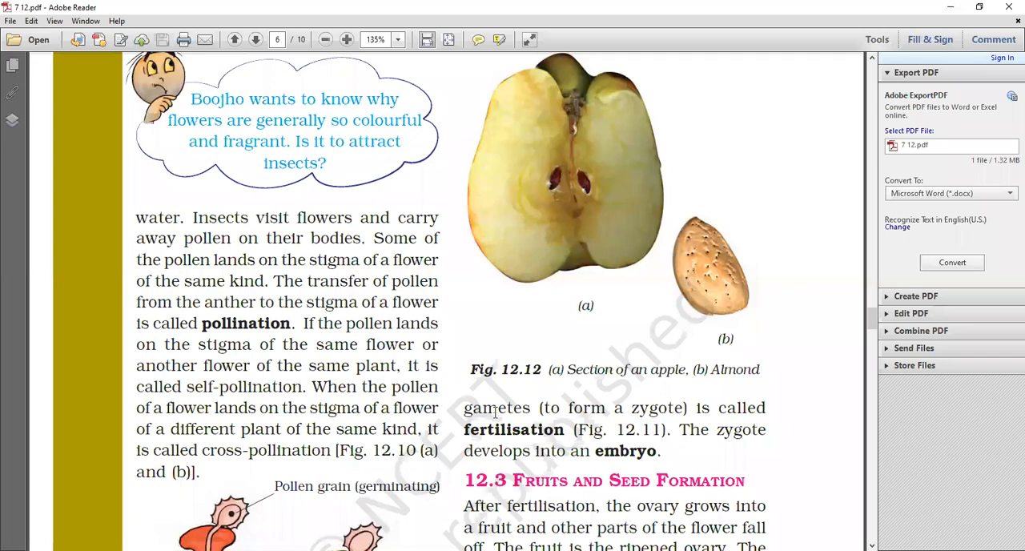